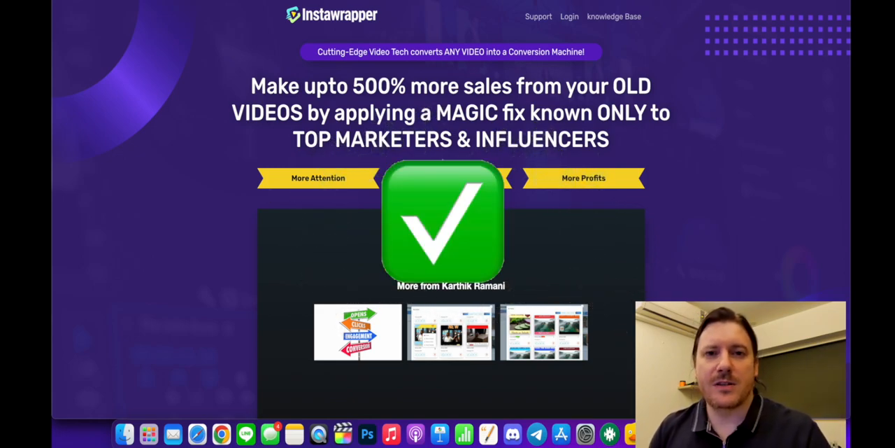
# - Go from the Instawrapper sales page to the account sign-in page via Login
pyautogui.click(568, 17)
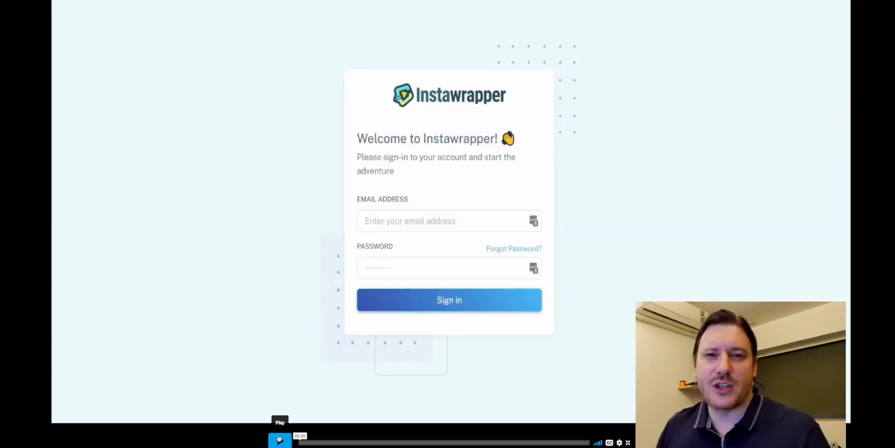
# - Sign in, upload a video file to the dashboard and start creating a wrapper for it
pyautogui.click(449, 299)
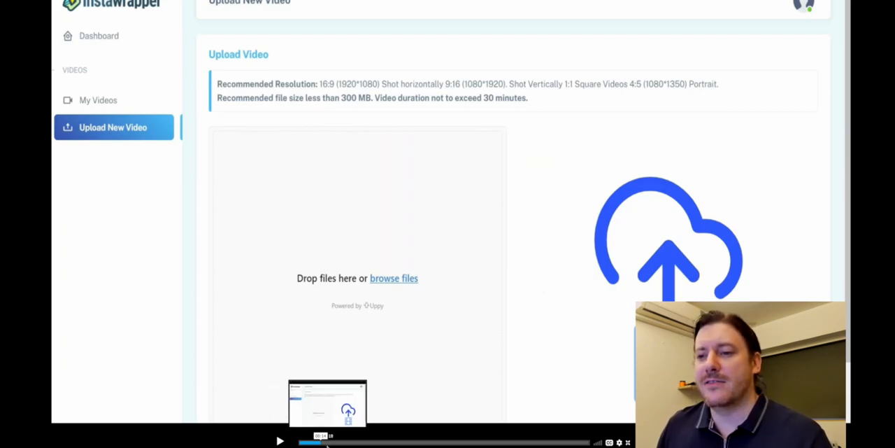
pyautogui.click(394, 277)
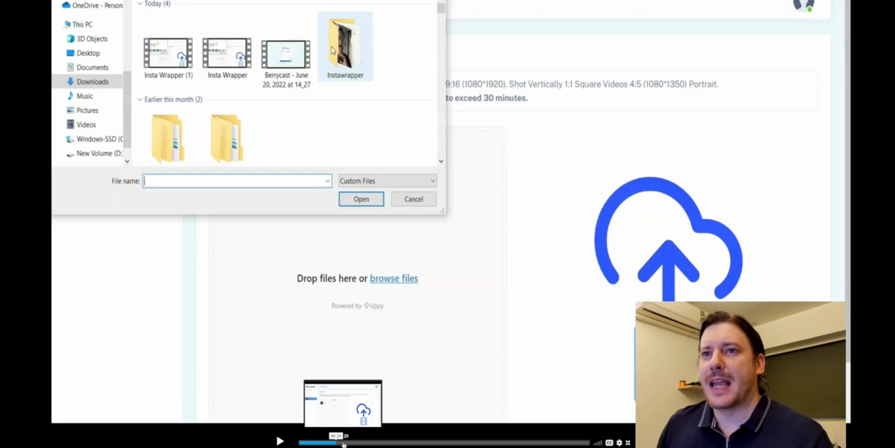
pyautogui.click(361, 198)
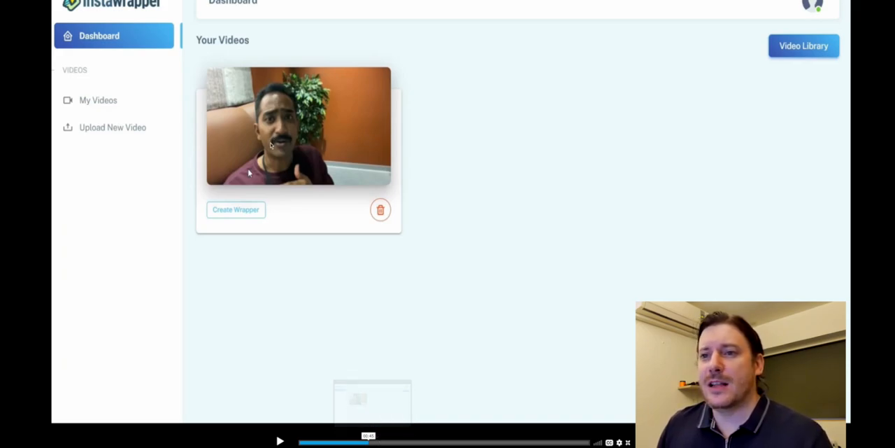
pyautogui.moveTo(389, 431)
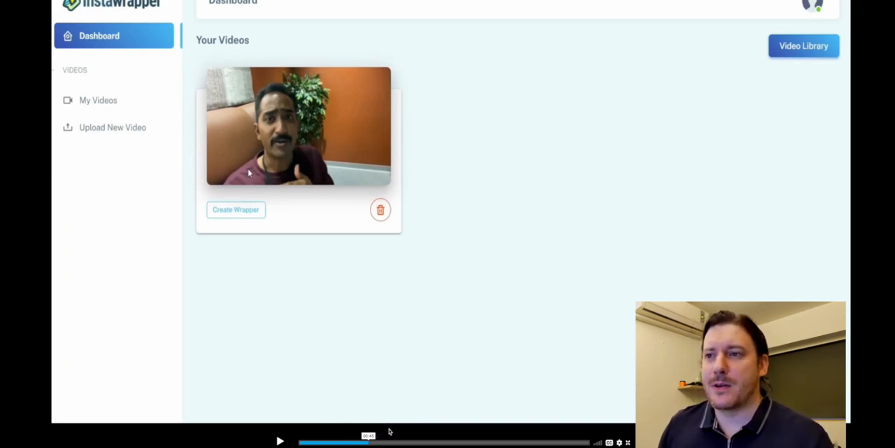
pyautogui.moveTo(372, 387)
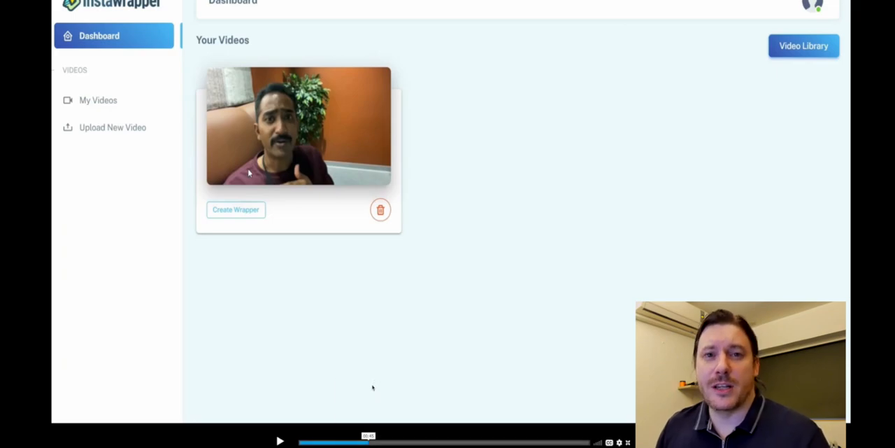
pyautogui.click(235, 209)
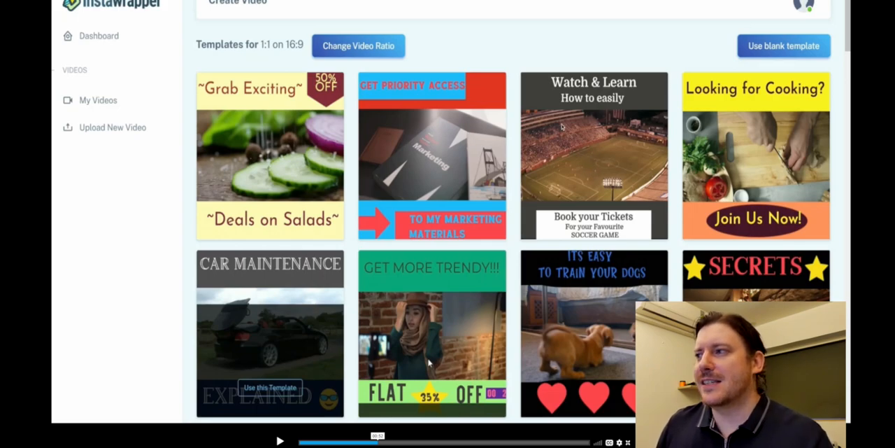
pyautogui.moveTo(565, 163)
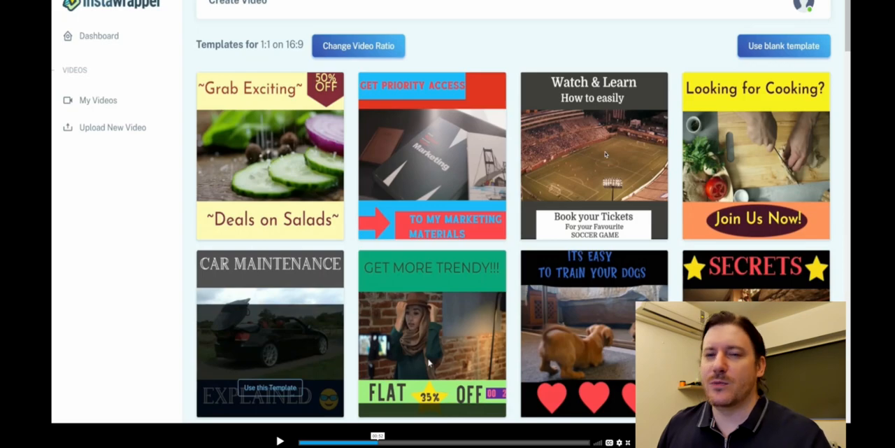
pyautogui.moveTo(542, 110)
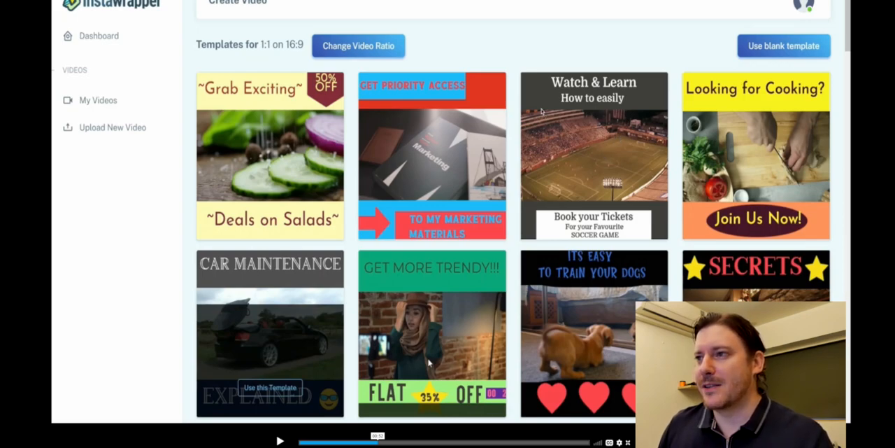
pyautogui.moveTo(572, 191)
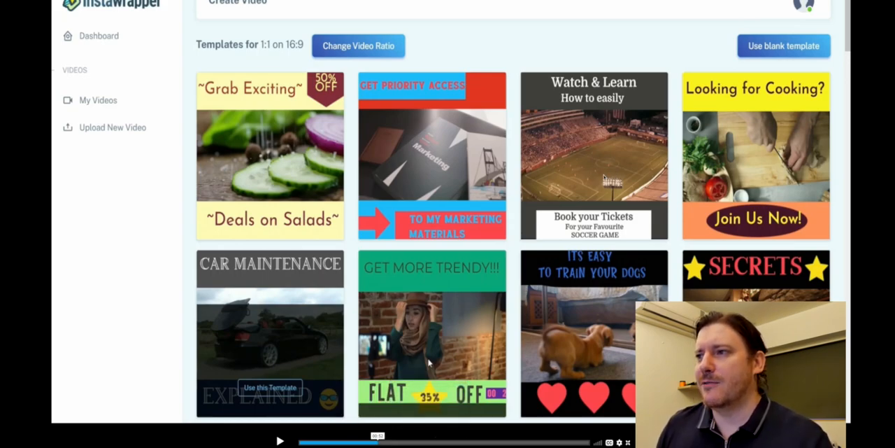
pyautogui.moveTo(525, 199)
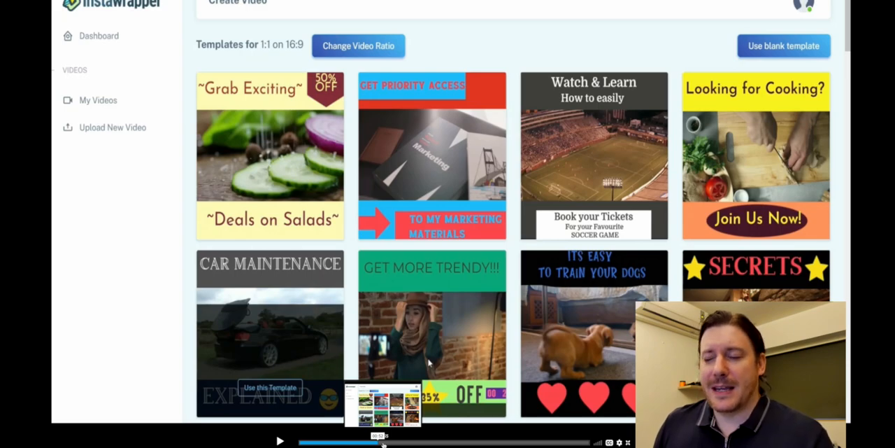
pyautogui.moveTo(756, 161)
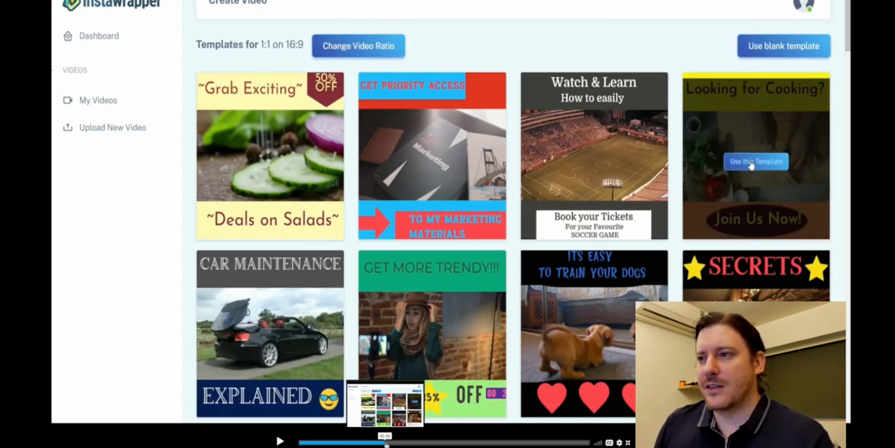
# - Apply the Looking for Cooking template and change its headline text to 'Watch this'
pyautogui.click(756, 161)
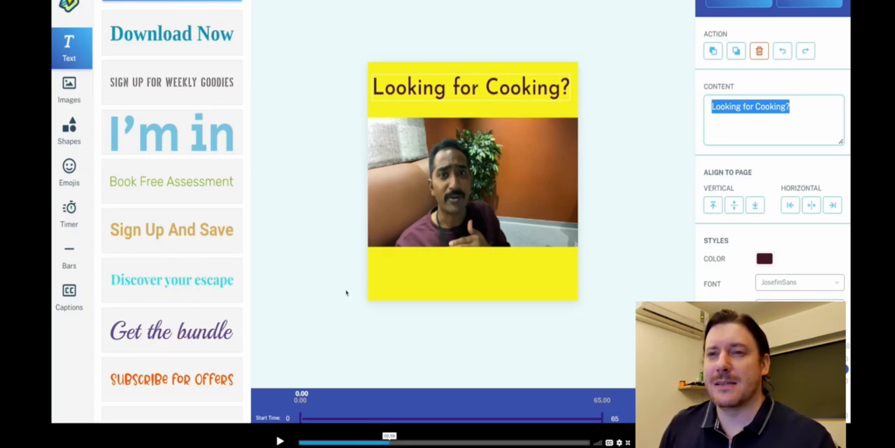
pyautogui.moveTo(175, 301)
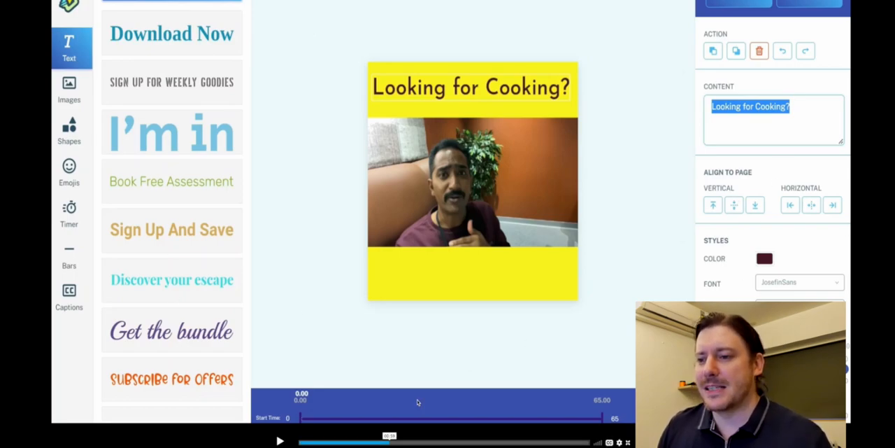
pyautogui.write('Watch this')
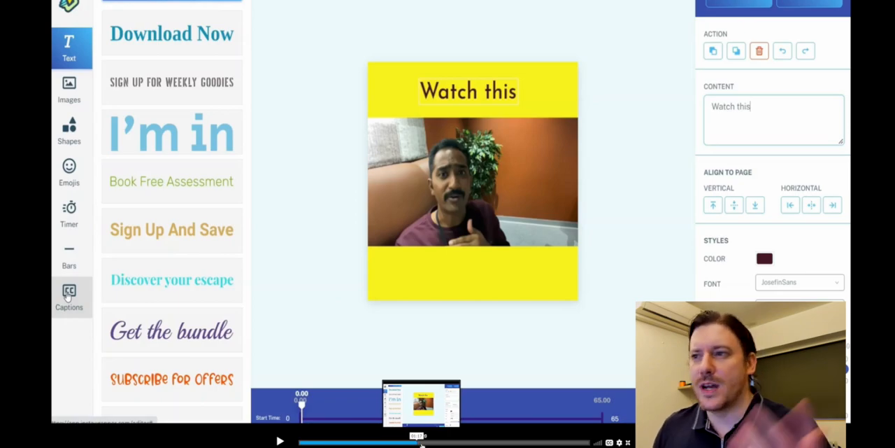
pyautogui.click(69, 296)
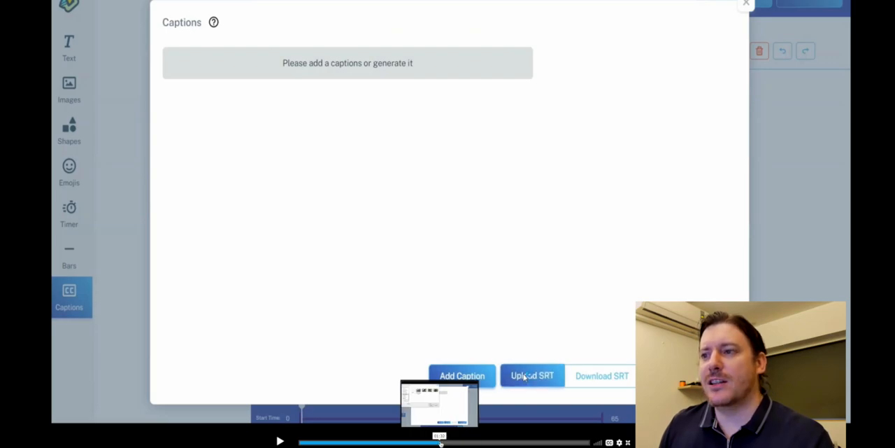
# - Import captions from the 14675.srt subtitle file to fill the timed caption lines
pyautogui.click(531, 375)
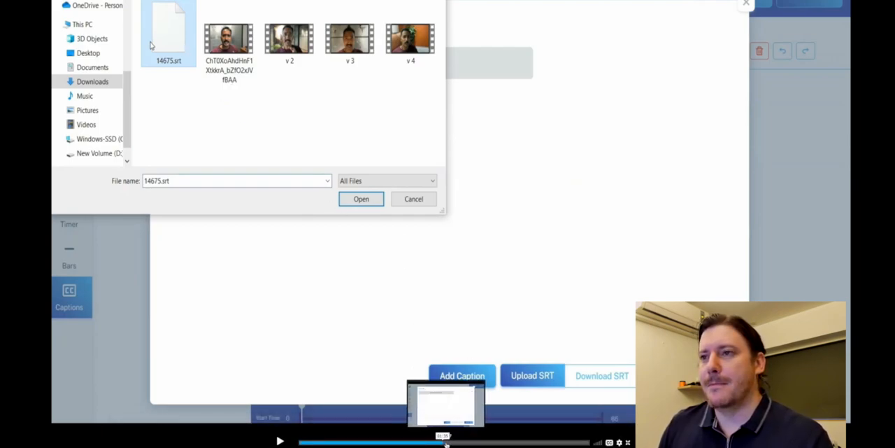
pyautogui.click(361, 198)
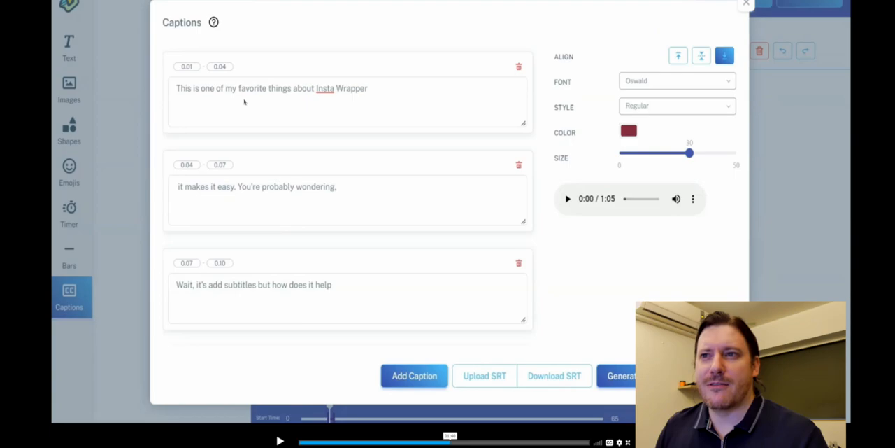
pyautogui.moveTo(243, 102)
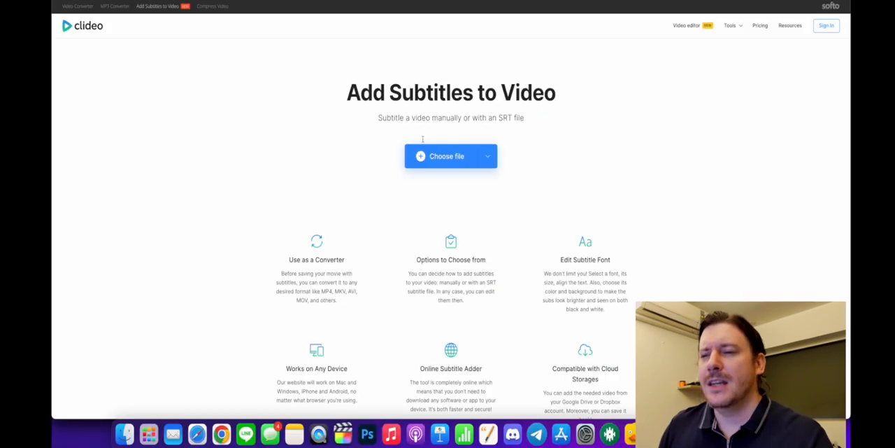
pyautogui.moveTo(125, 106)
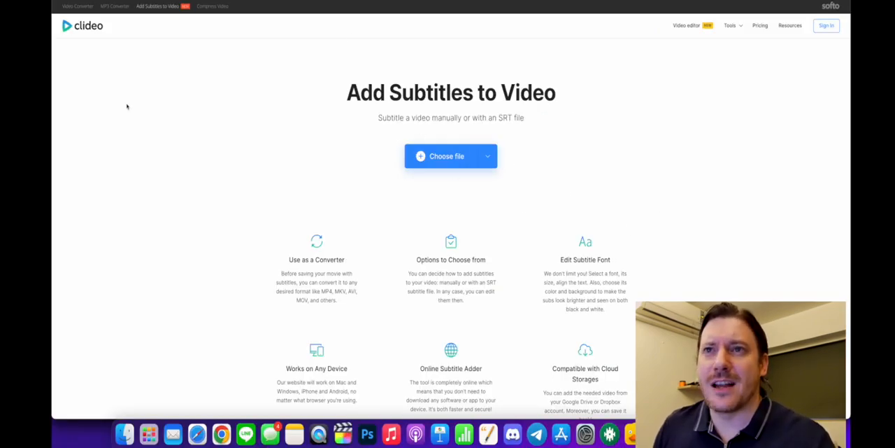
pyautogui.moveTo(154, 73)
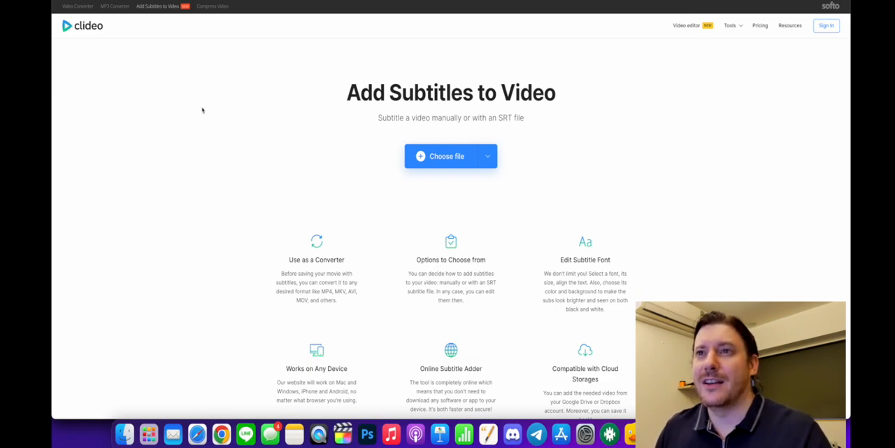
pyautogui.moveTo(227, 109)
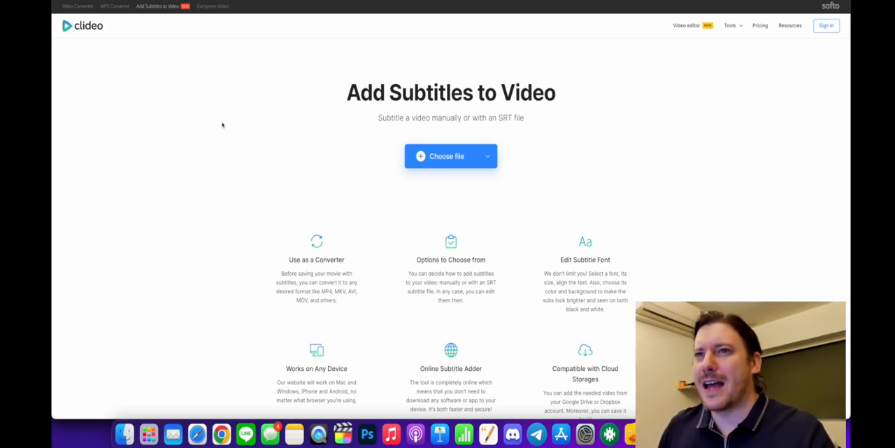
pyautogui.moveTo(228, 128)
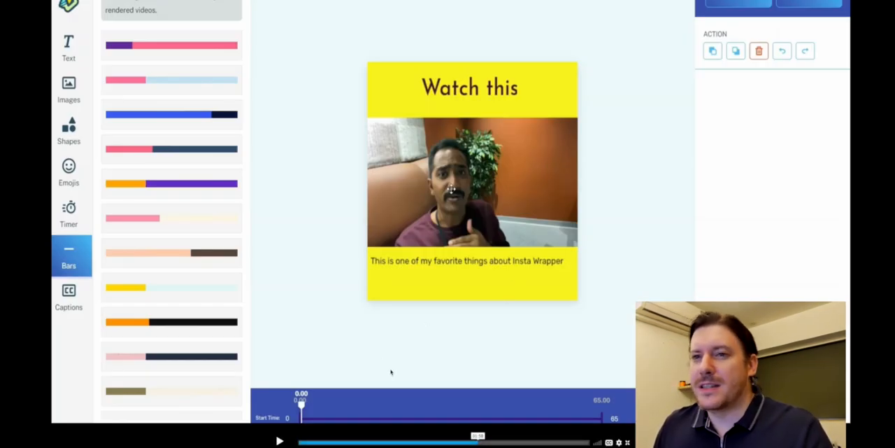
pyautogui.moveTo(468, 378)
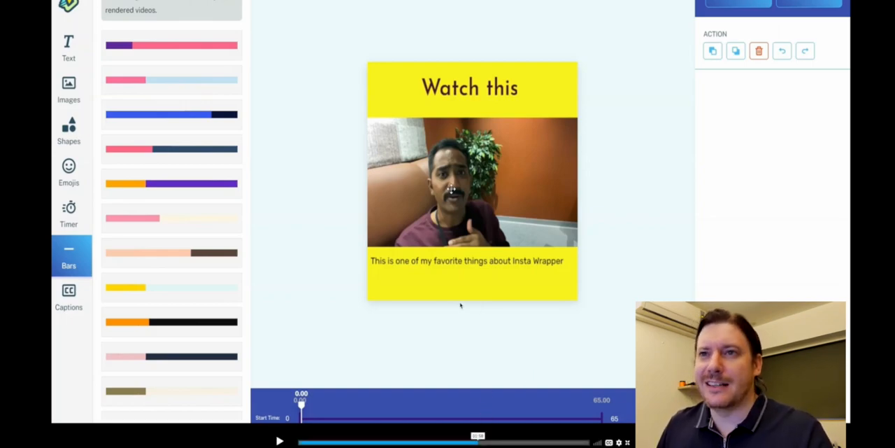
pyautogui.moveTo(482, 364)
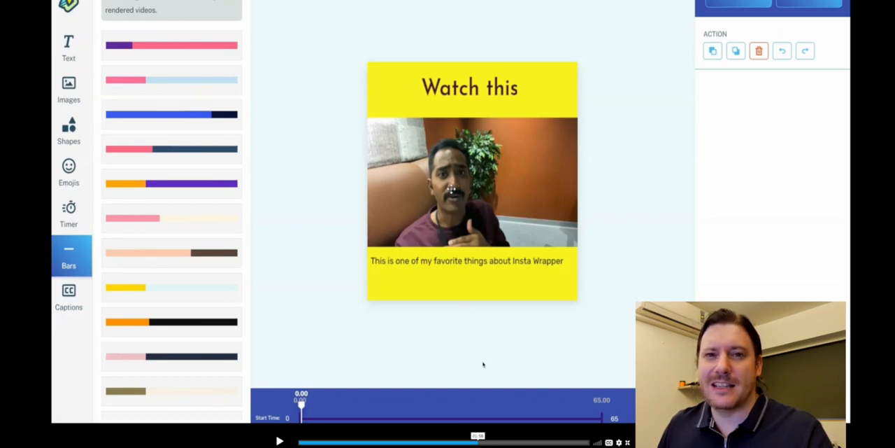
pyautogui.moveTo(480, 362)
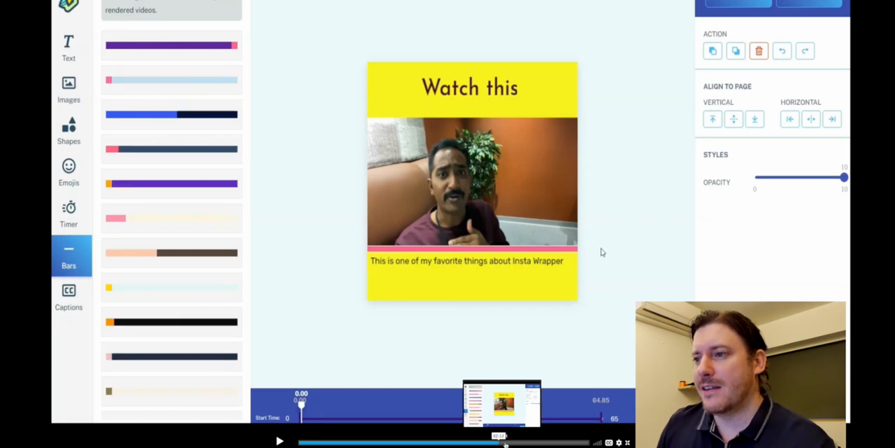
# - Browse the editor's images and other sidebar libraries, ending on the shapes collection
pyautogui.click(68, 91)
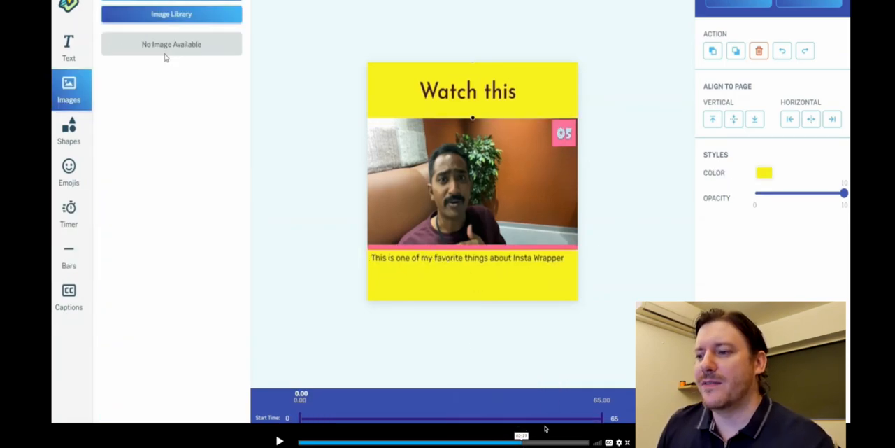
pyautogui.click(69, 212)
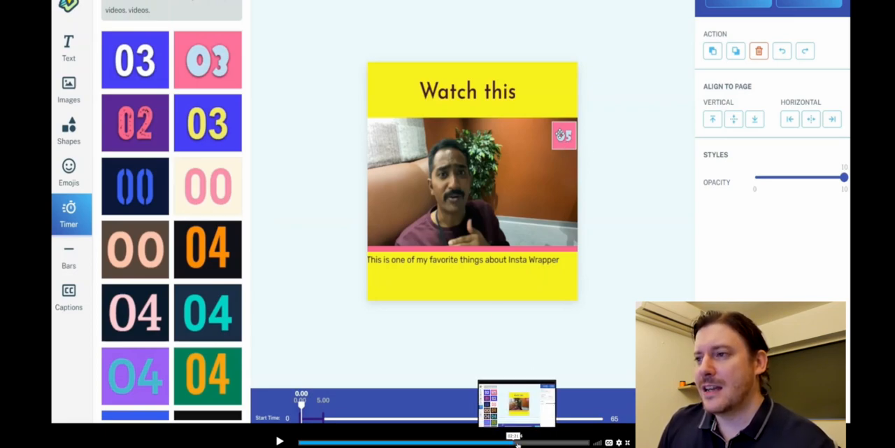
pyautogui.click(68, 91)
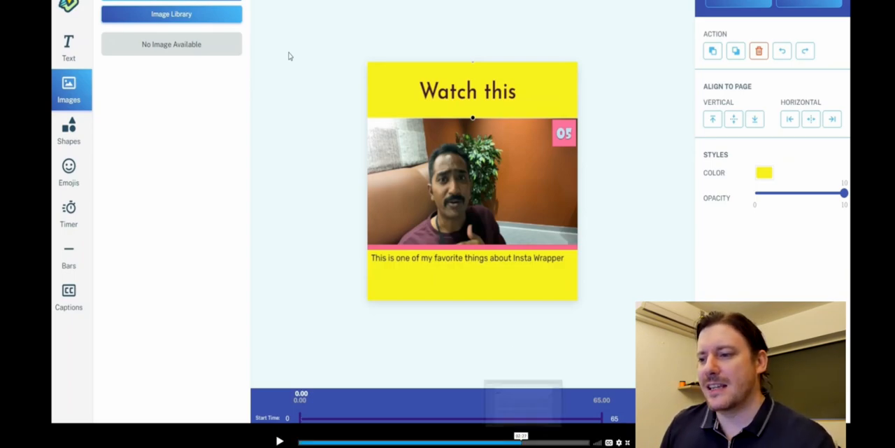
pyautogui.click(170, 14)
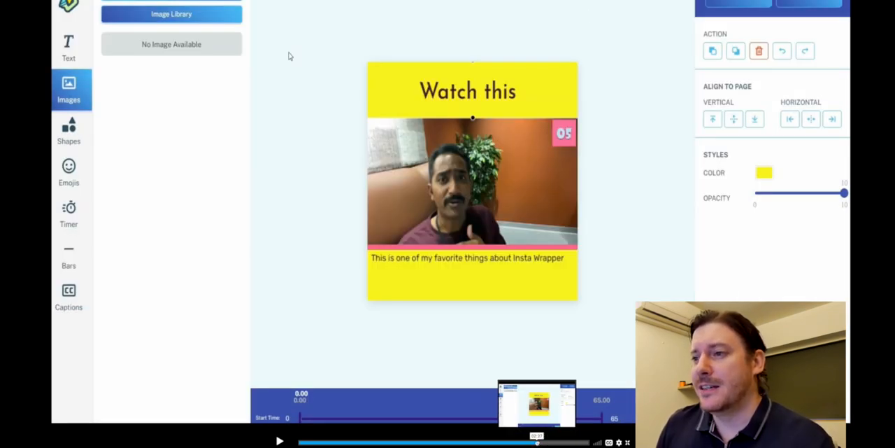
pyautogui.click(69, 131)
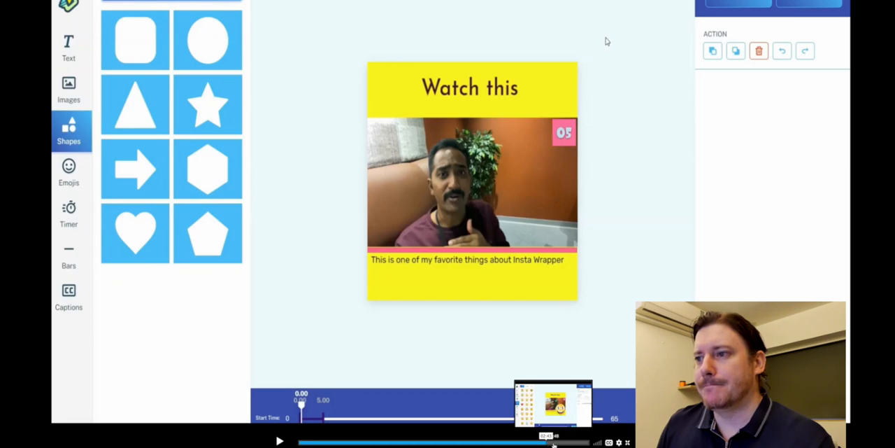
# - Leave the wrapper editor and return to the Instawrapper sales page
pyautogui.click(68, 170)
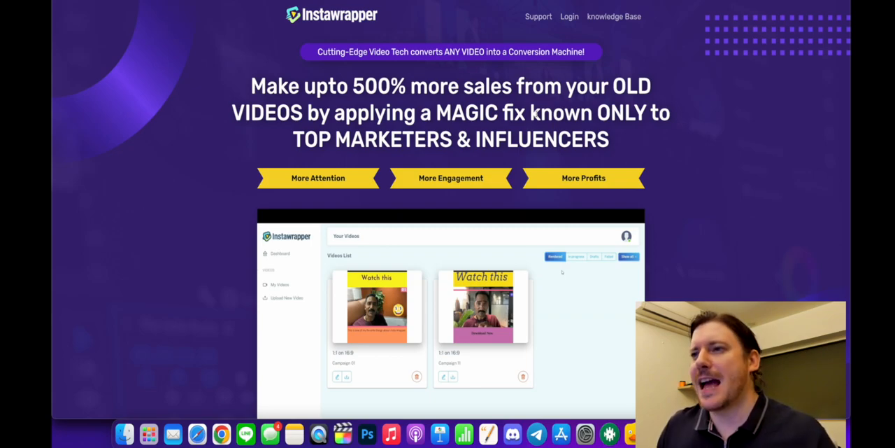
pyautogui.moveTo(696, 122)
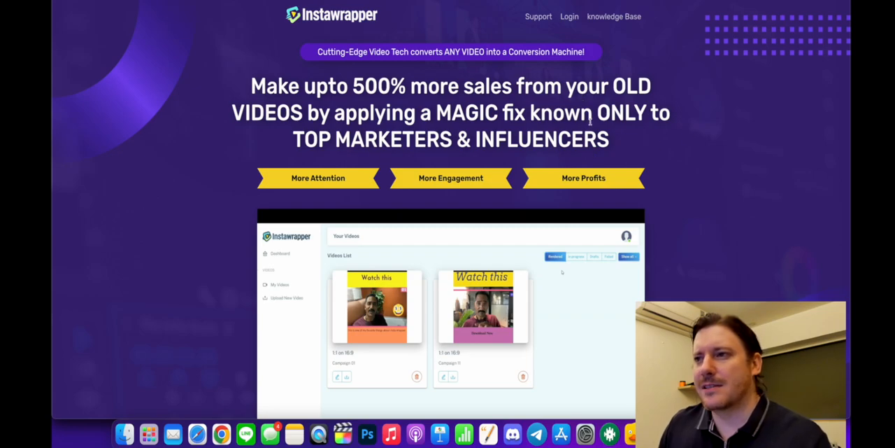
# - Scroll the sales page past features, statistics and example videos to the 300,000-person email list claim
pyautogui.scroll(-3)
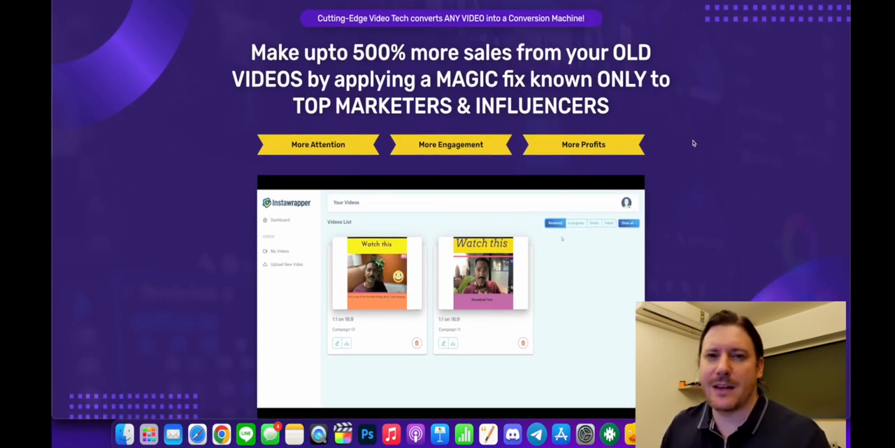
pyautogui.scroll(-3)
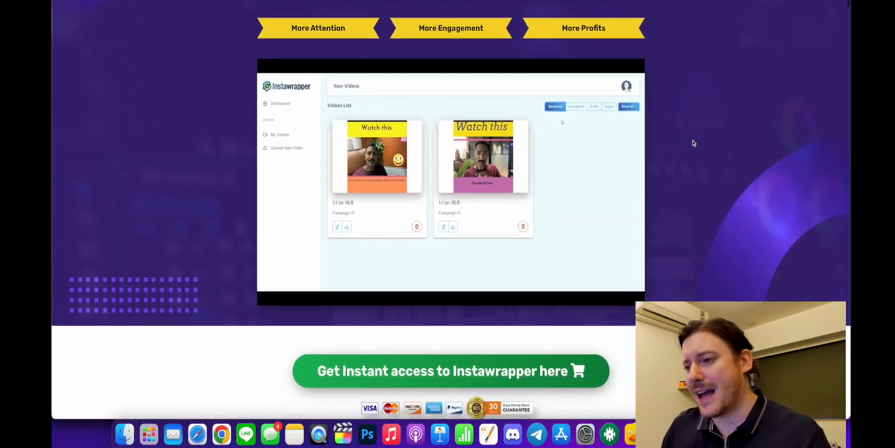
pyautogui.scroll(-3)
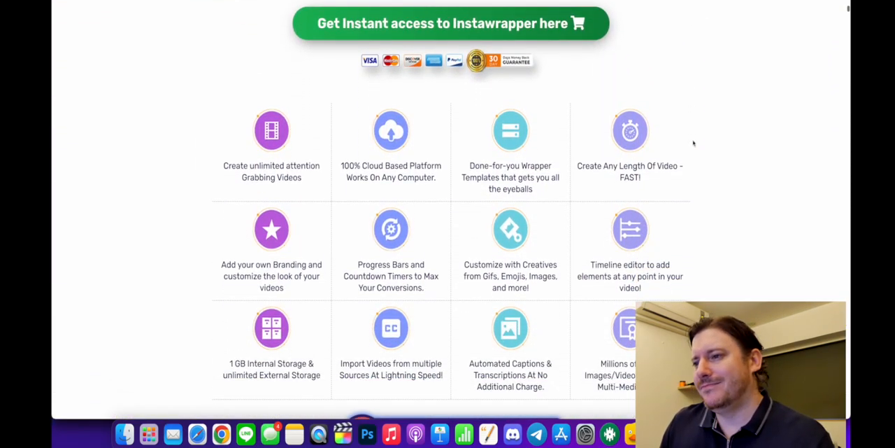
pyautogui.scroll(-3)
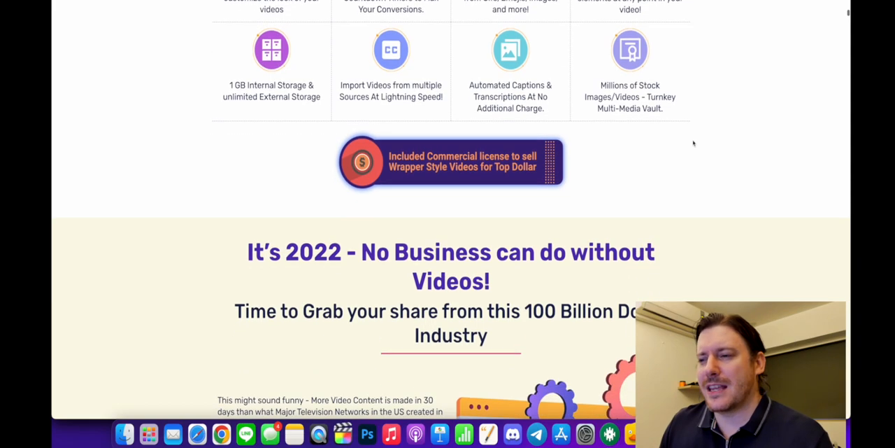
pyautogui.scroll(-3)
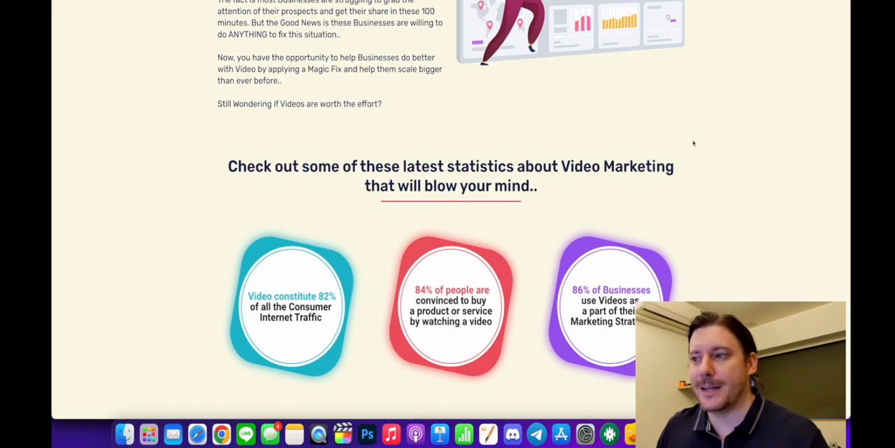
pyautogui.scroll(-3)
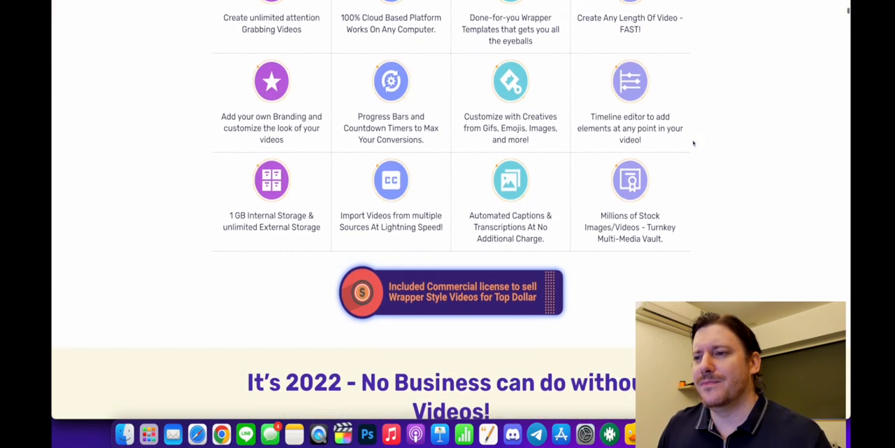
pyautogui.scroll(-3)
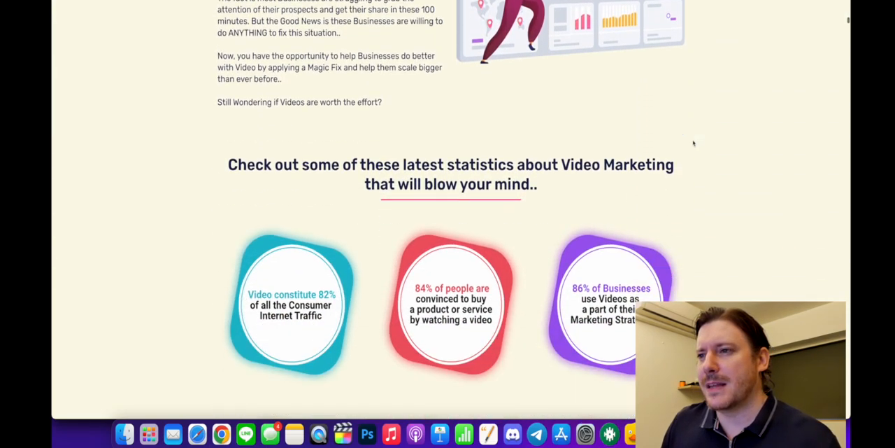
pyautogui.scroll(-3)
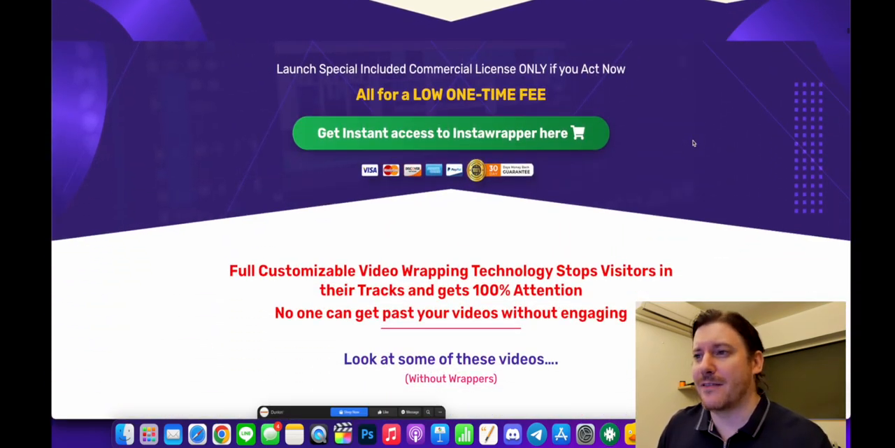
pyautogui.scroll(-3)
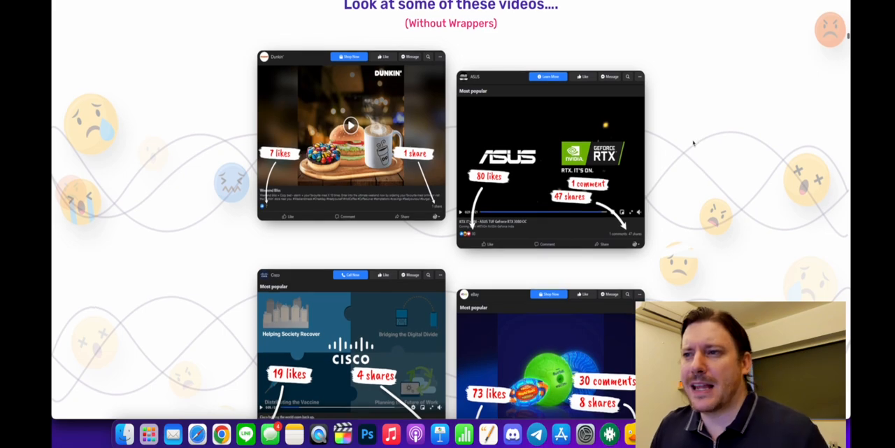
pyautogui.moveTo(341, 204)
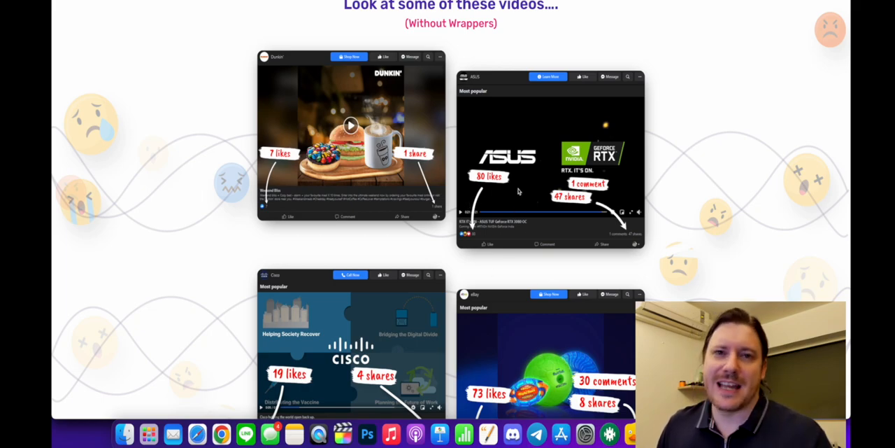
pyautogui.moveTo(590, 223)
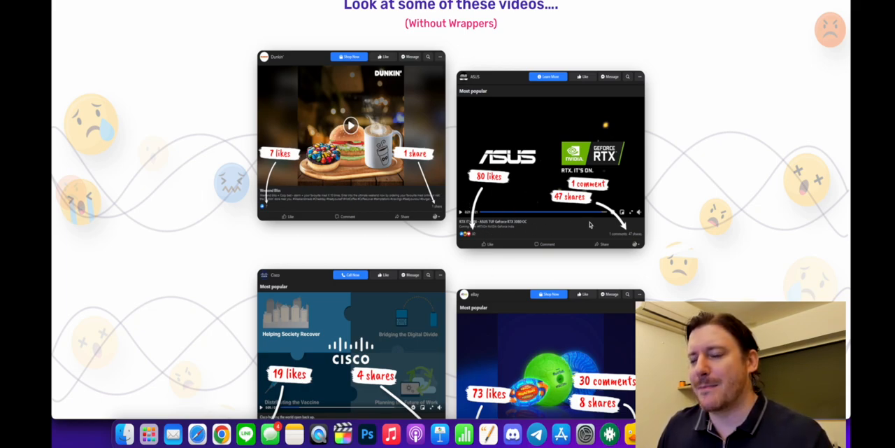
pyautogui.moveTo(297, 191)
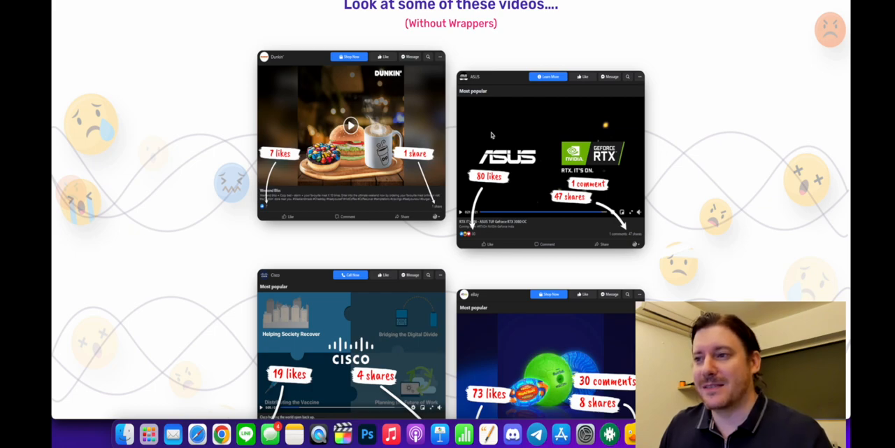
pyautogui.moveTo(364, 196)
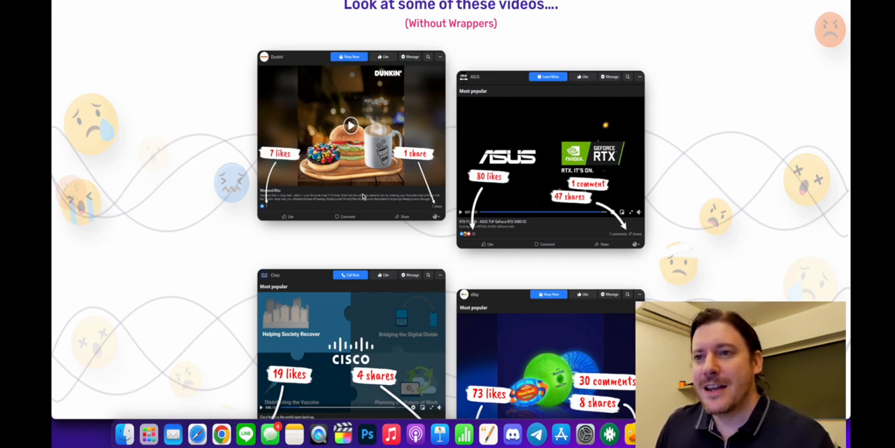
pyautogui.moveTo(277, 213)
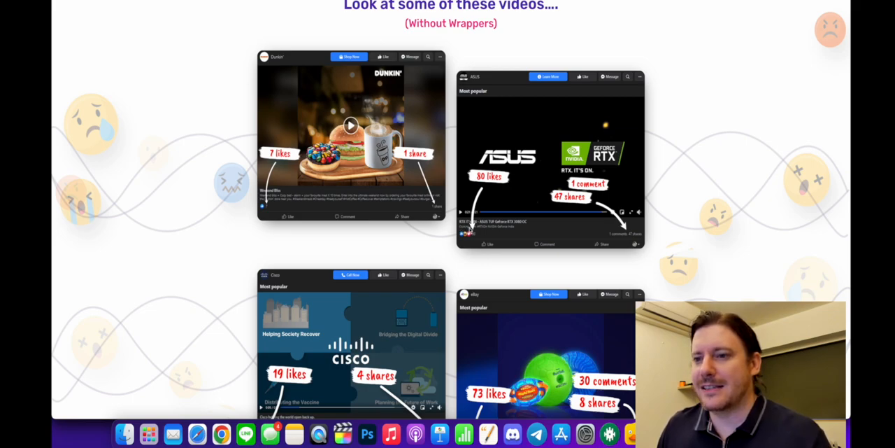
pyautogui.scroll(-3)
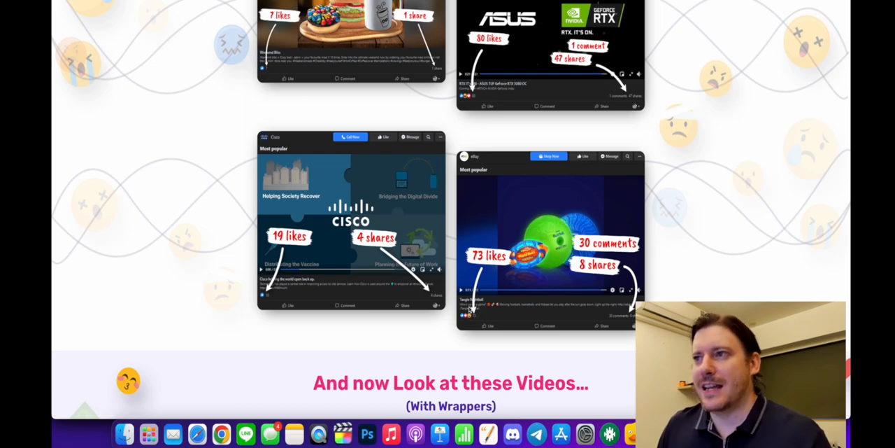
pyautogui.scroll(-3)
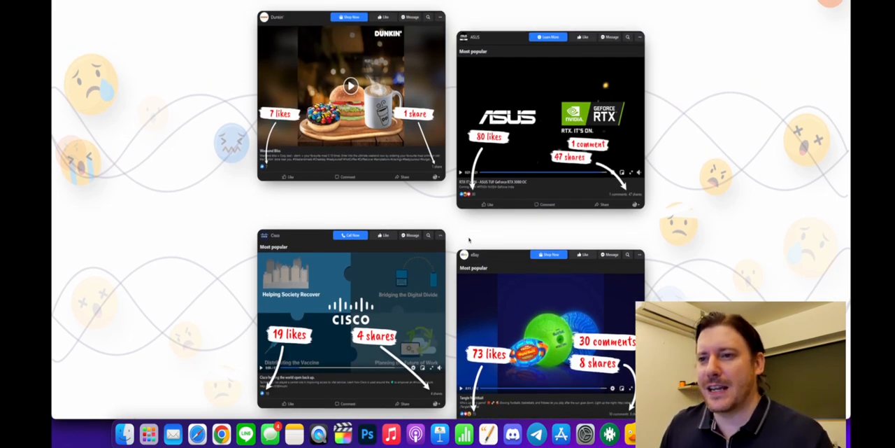
pyautogui.scroll(-3)
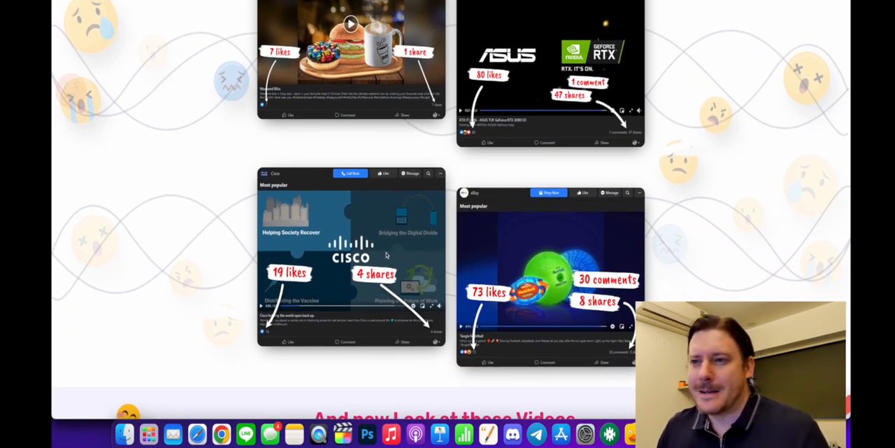
pyautogui.moveTo(409, 246)
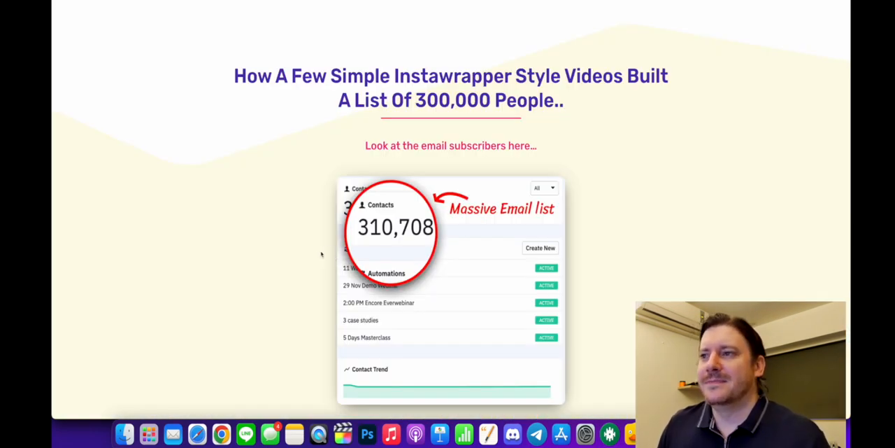
# - Scroll past the launch prices, commercial license and bonuses to the two-option feature comparison lists
pyautogui.scroll(-3)
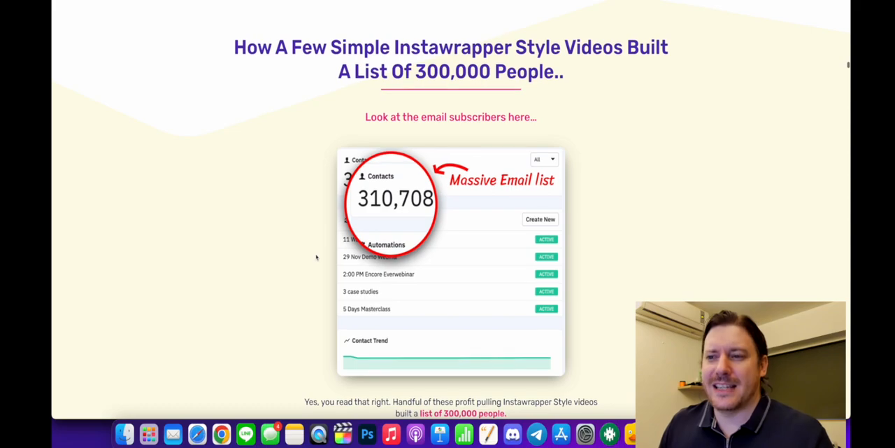
pyautogui.scroll(-3)
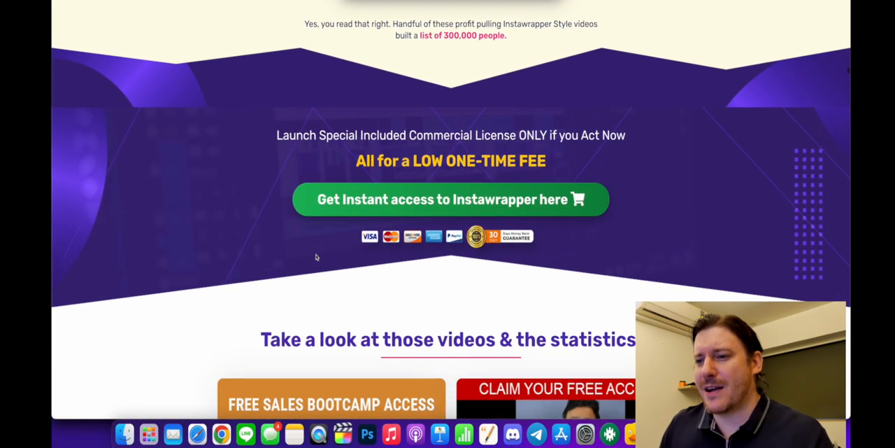
pyautogui.scroll(-3)
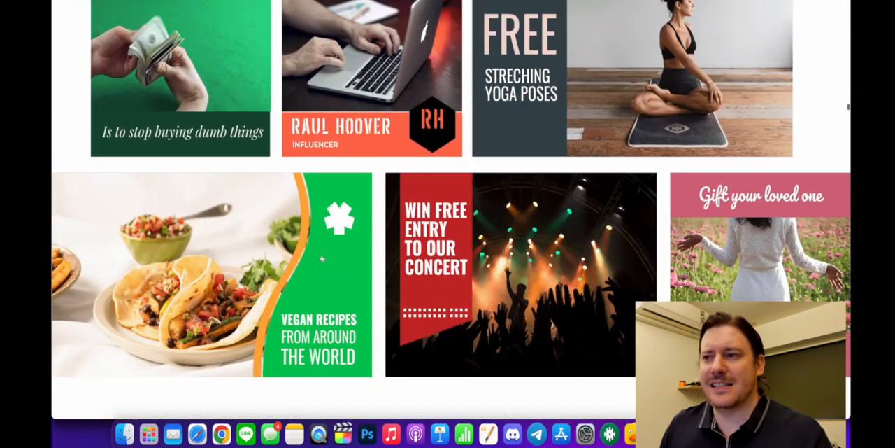
pyautogui.scroll(-3)
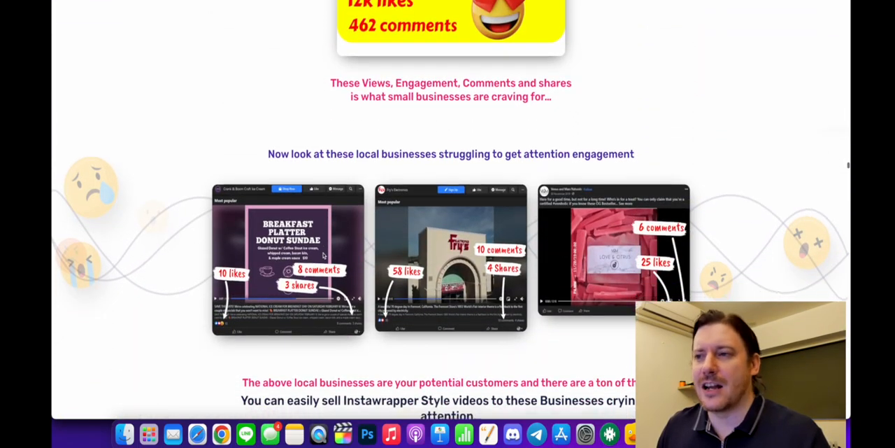
pyautogui.scroll(-3)
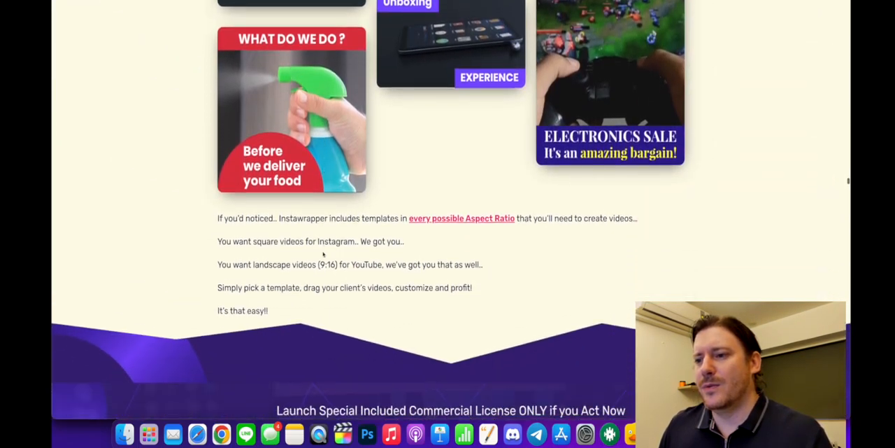
pyautogui.scroll(-3)
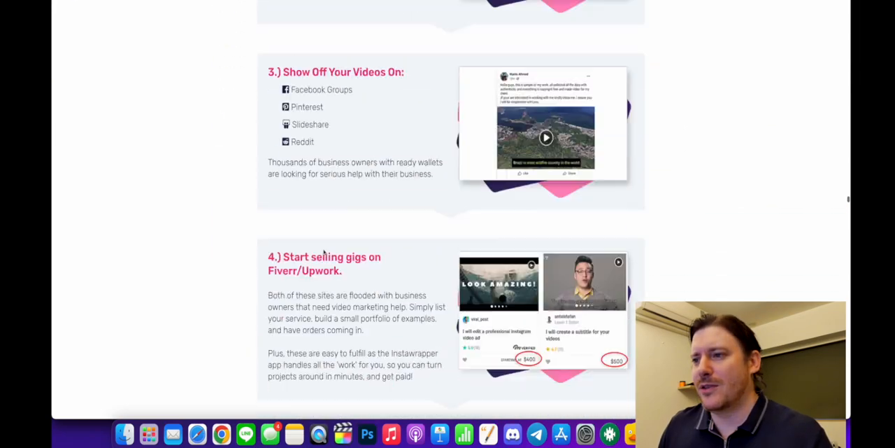
pyautogui.scroll(-3)
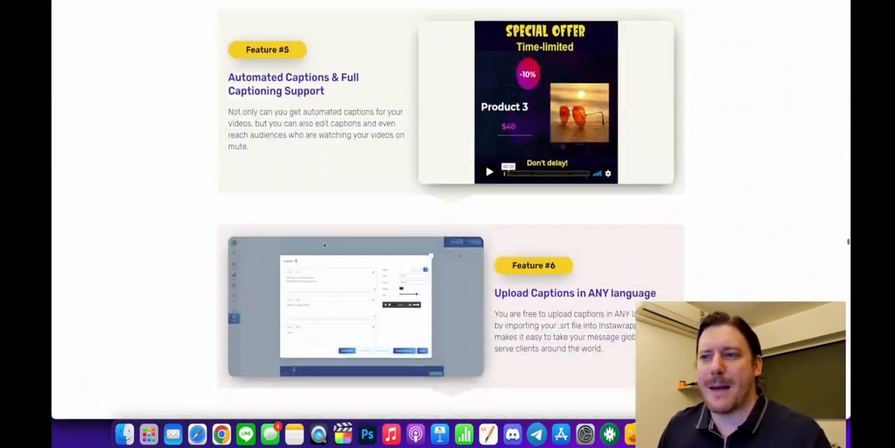
pyautogui.scroll(-3)
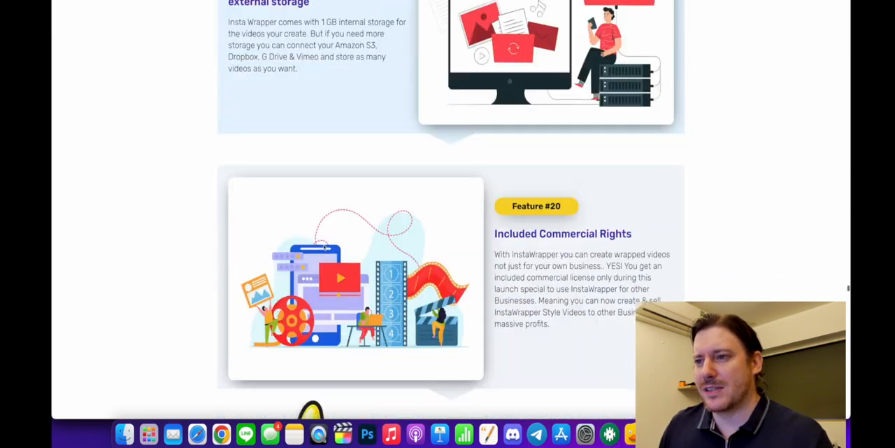
pyautogui.scroll(-3)
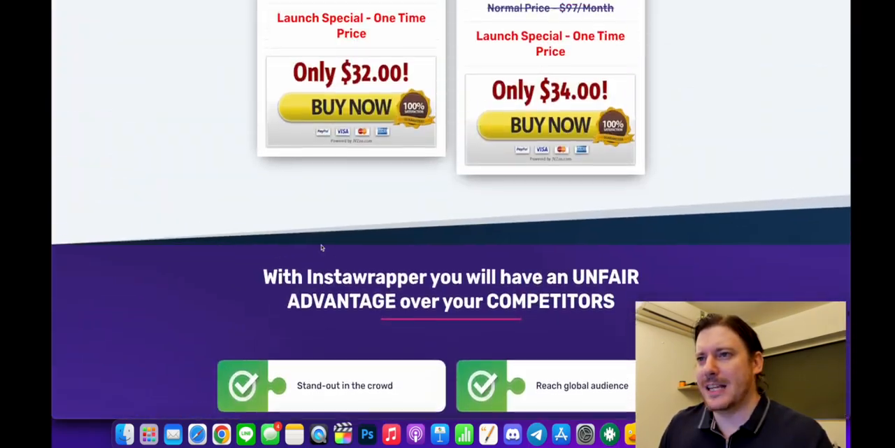
pyautogui.scroll(-3)
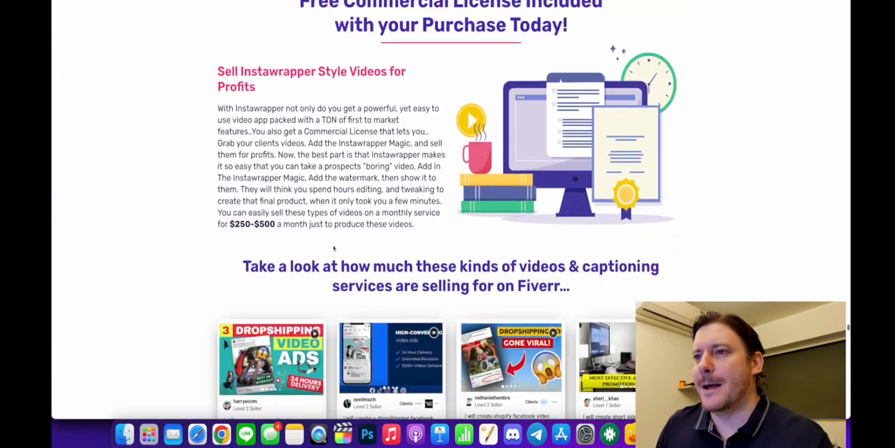
pyautogui.scroll(-3)
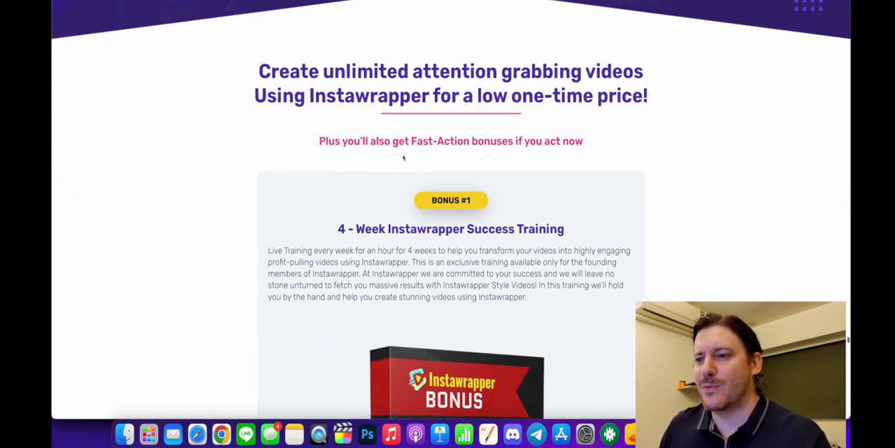
pyautogui.scroll(-3)
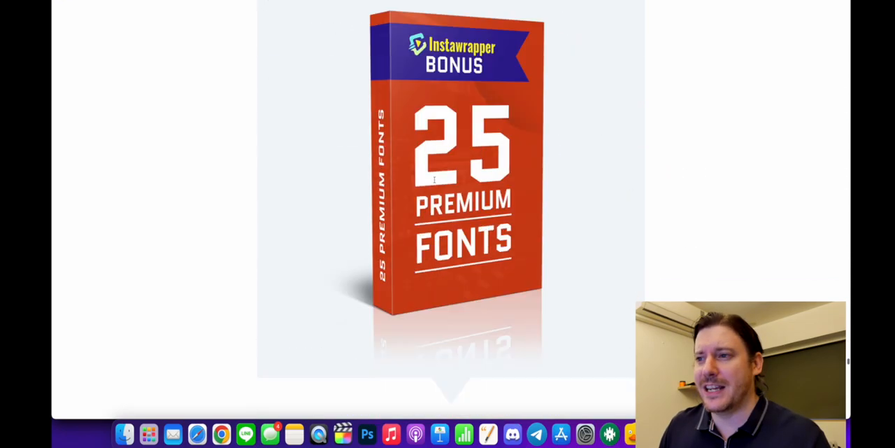
pyautogui.scroll(-3)
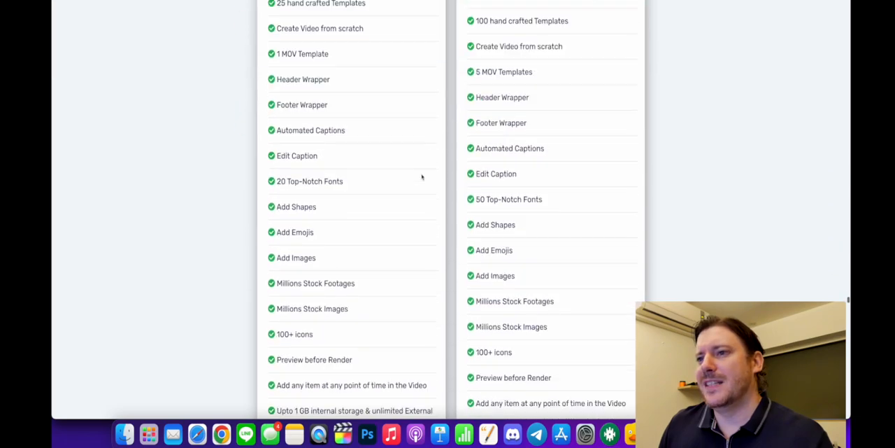
pyautogui.scroll(-3)
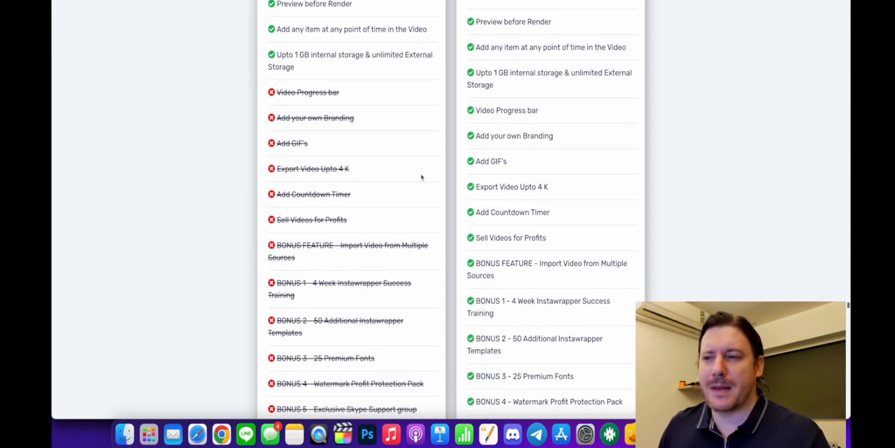
pyautogui.scroll(-3)
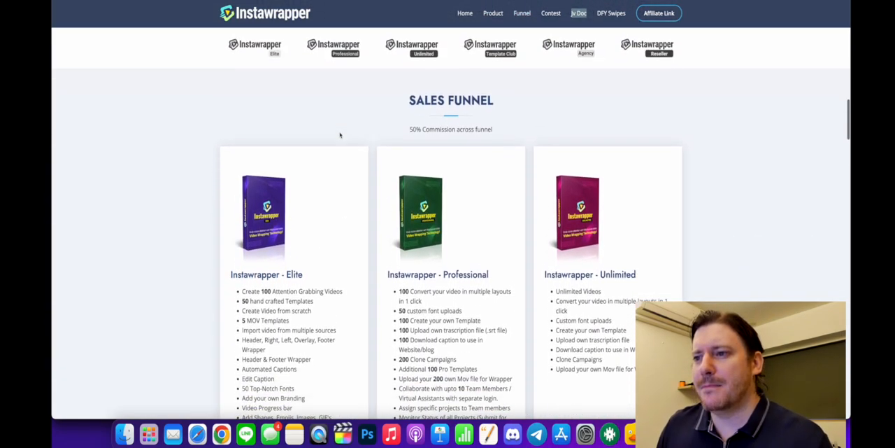
# - Scroll the funnel page through the Elite, Professional and Unlimited tier feature lists
pyautogui.scroll(-3)
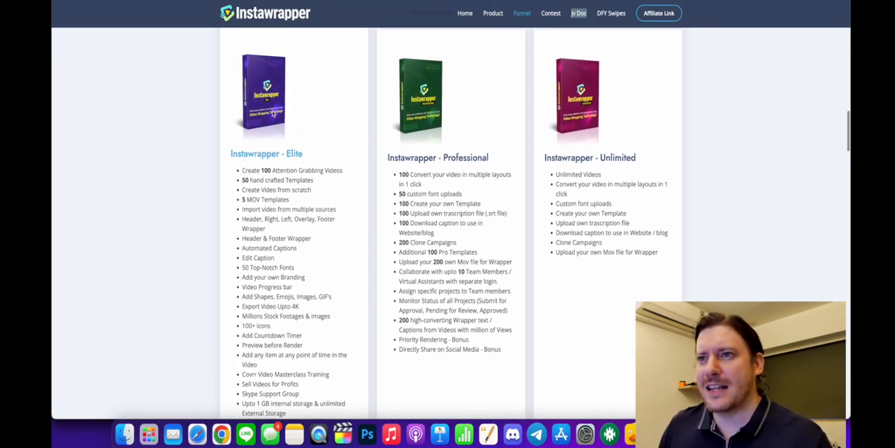
pyautogui.scroll(-3)
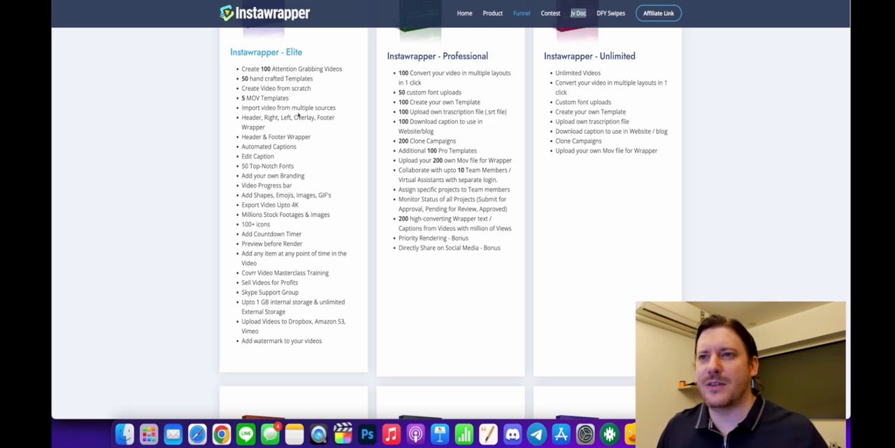
pyautogui.scroll(-3)
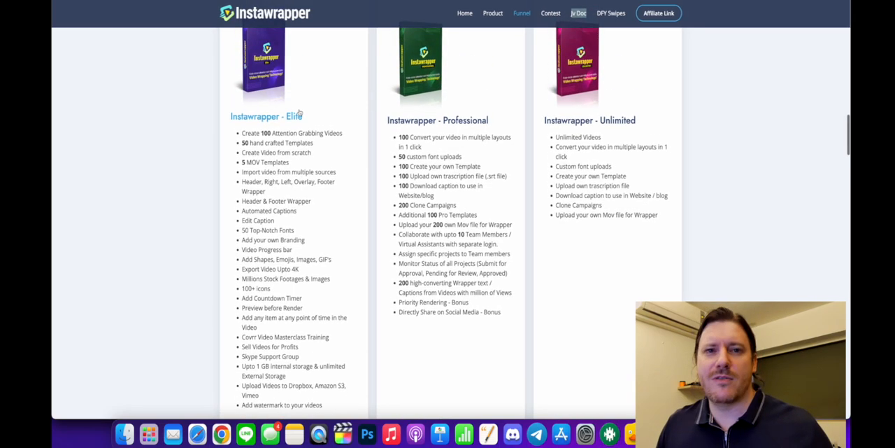
pyautogui.scroll(-3)
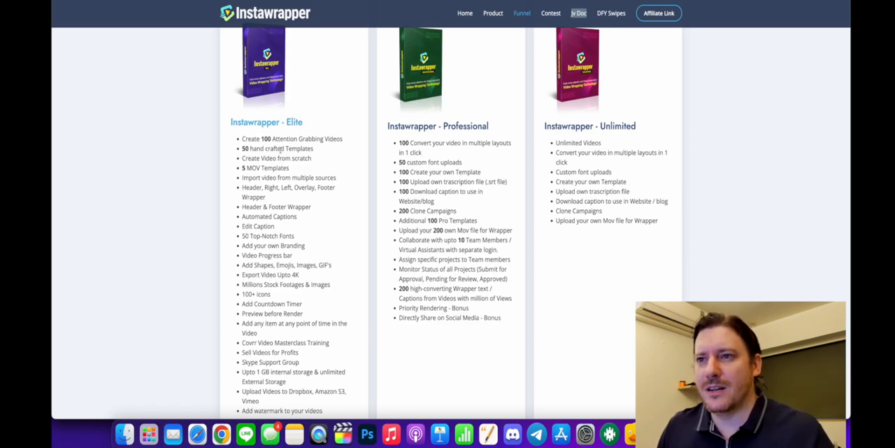
pyautogui.doubleClick(291, 138)
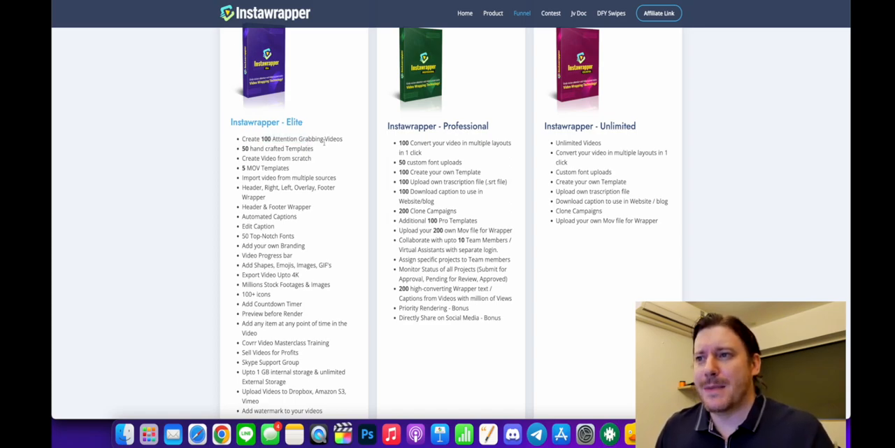
pyautogui.scroll(-3)
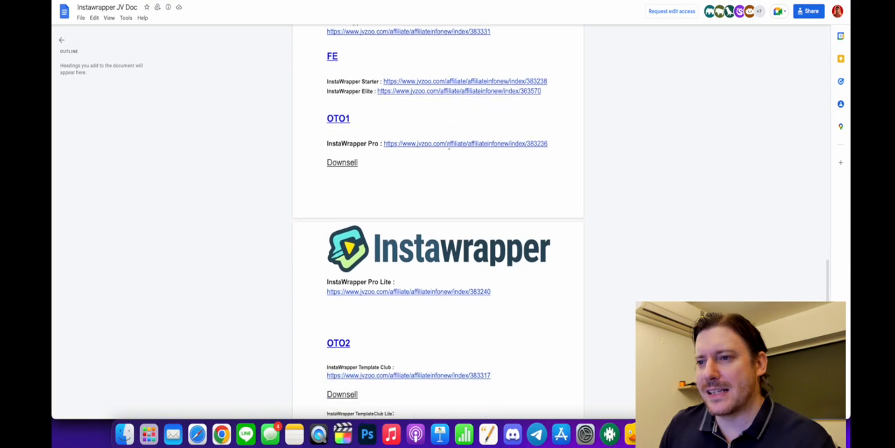
# - Scroll the Instawrapper JV Doc through the FE, OTO1, Downsell and OTO2 affiliate link sections
pyautogui.scroll(-3)
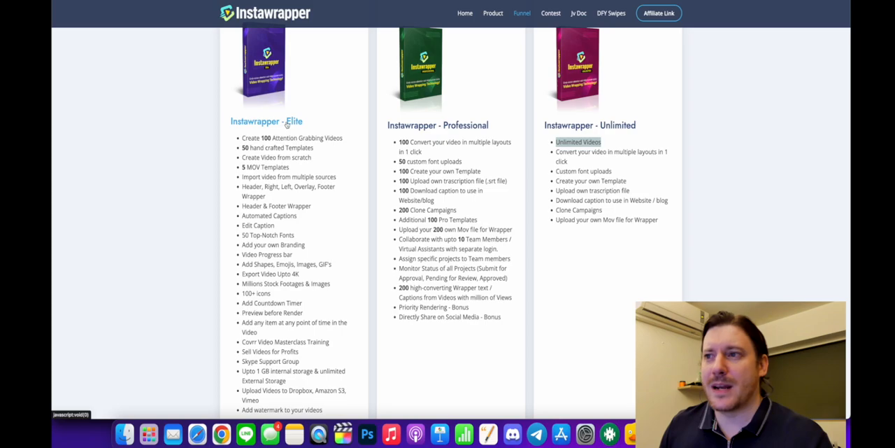
# - Scroll down the funnel page through the Elite, Professional and Unlimited feature columns
pyautogui.scroll(-3)
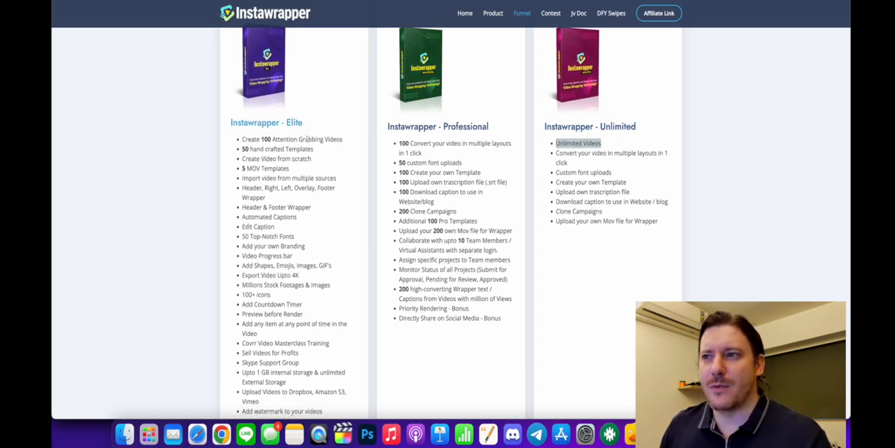
pyautogui.scroll(-3)
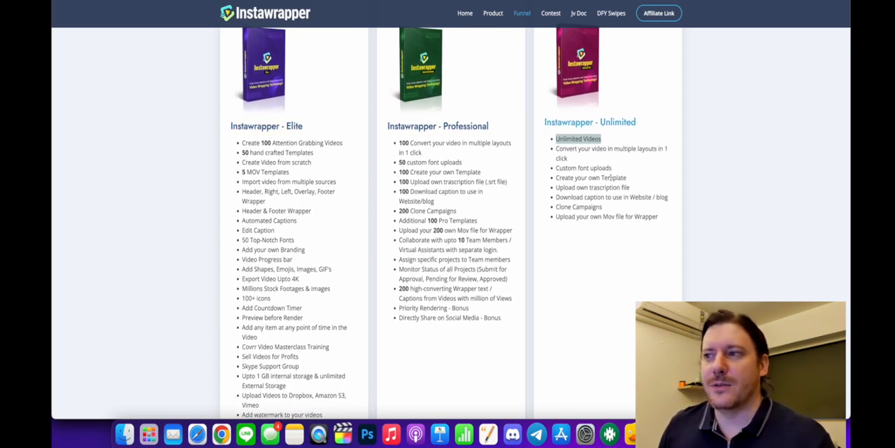
pyautogui.scroll(-3)
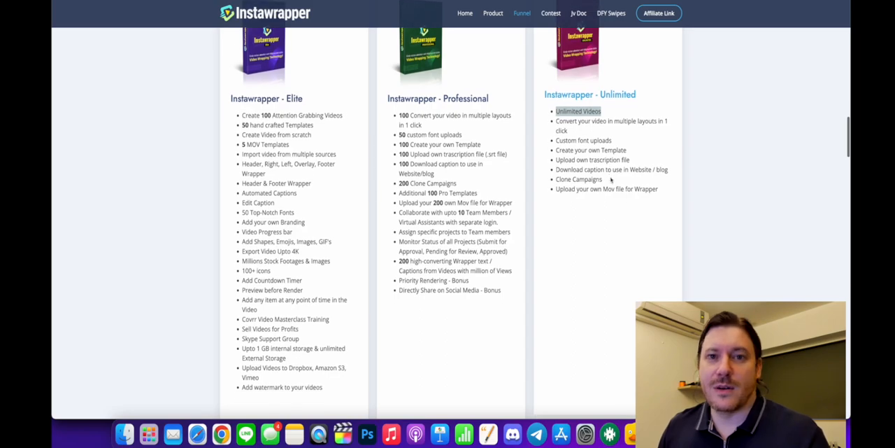
pyautogui.scroll(-3)
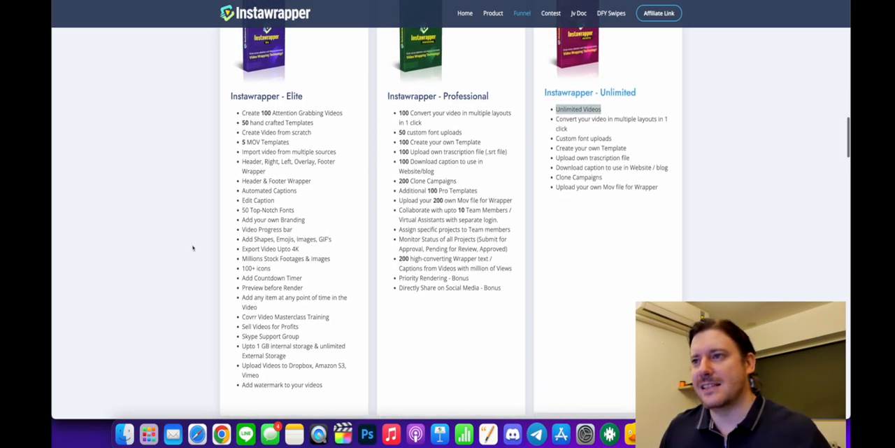
pyautogui.scroll(-3)
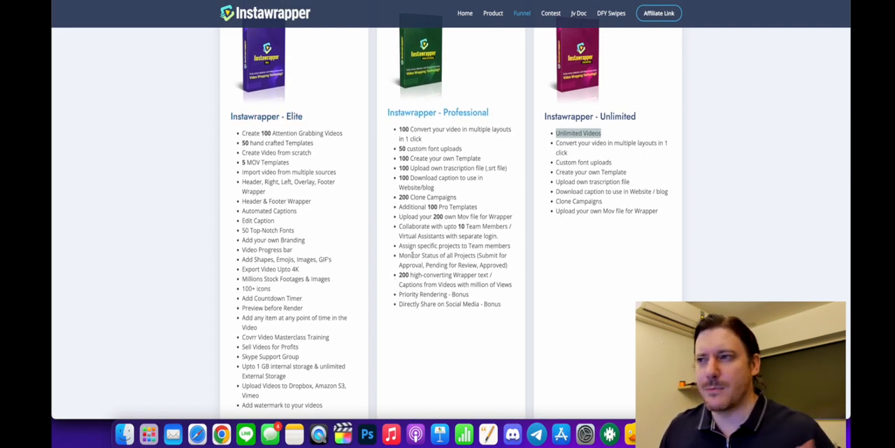
# - Scroll further down to the Template Club, Agency and Reseller product boxes and their feature lists
pyautogui.scroll(-3)
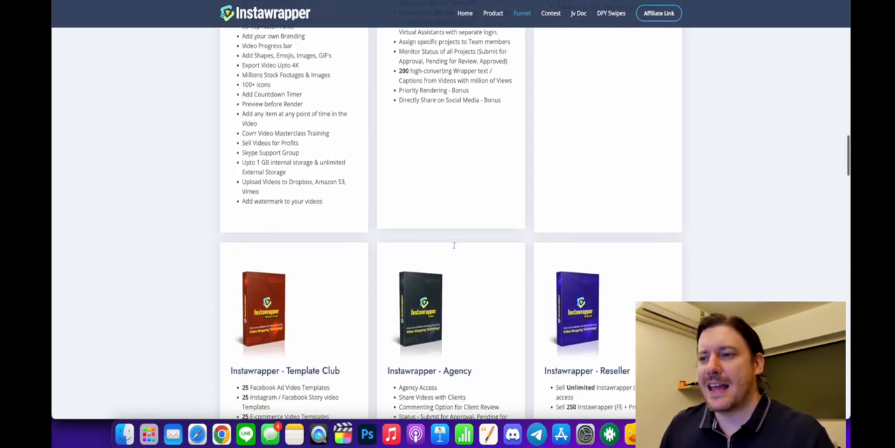
pyautogui.scroll(-3)
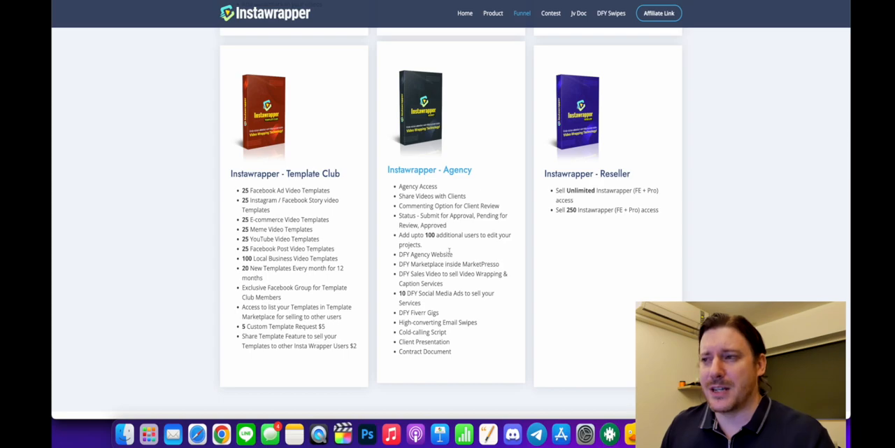
pyautogui.scroll(3)
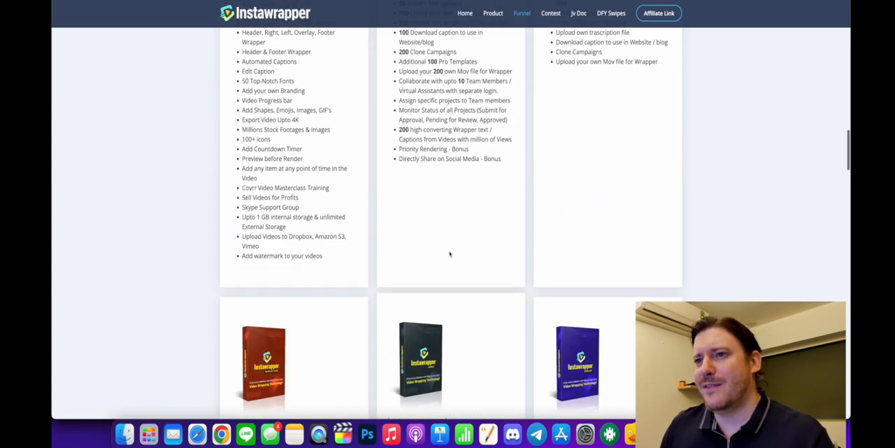
pyautogui.scroll(-3)
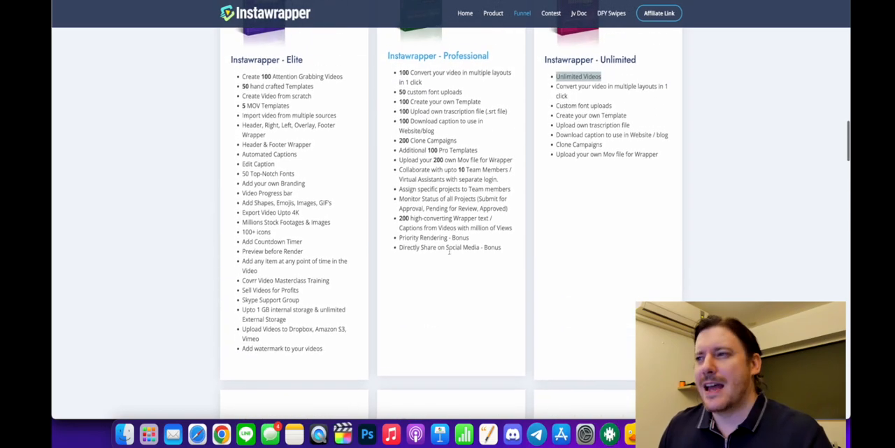
pyautogui.scroll(-3)
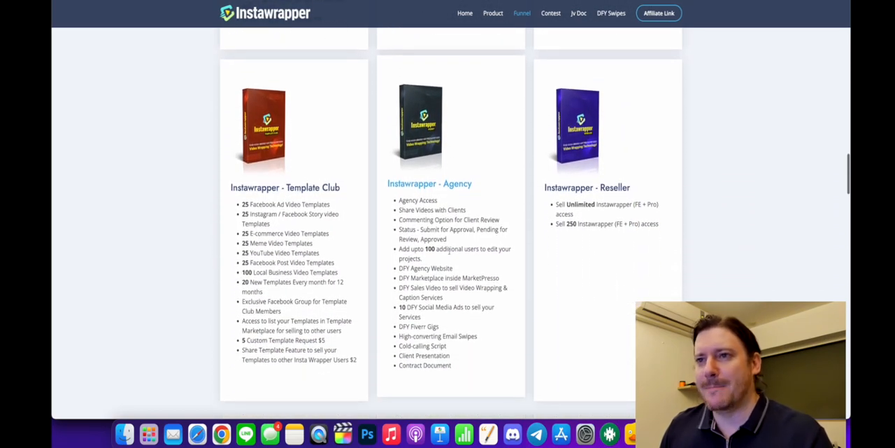
pyautogui.scroll(-3)
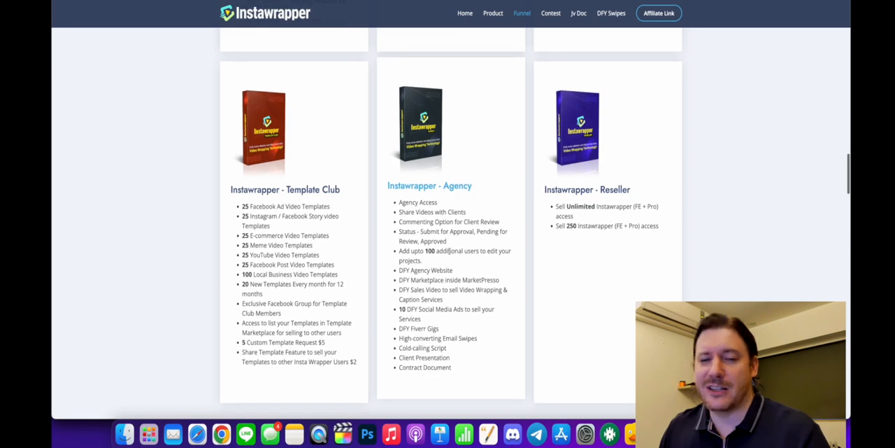
pyautogui.scroll(-3)
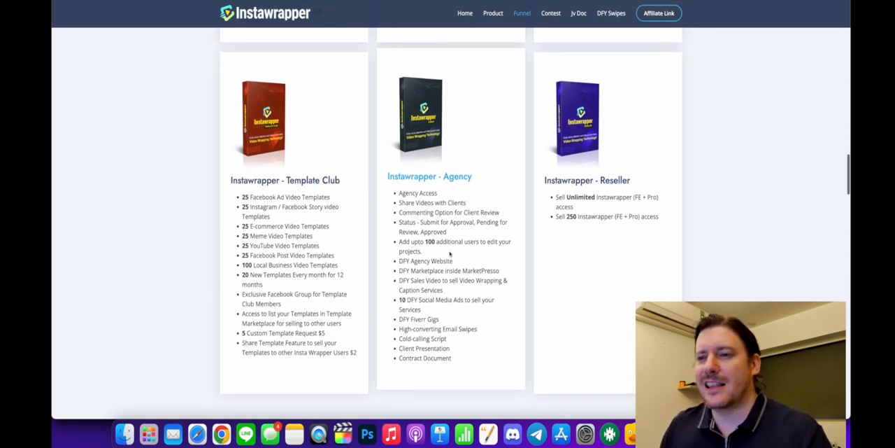
pyautogui.scroll(-3)
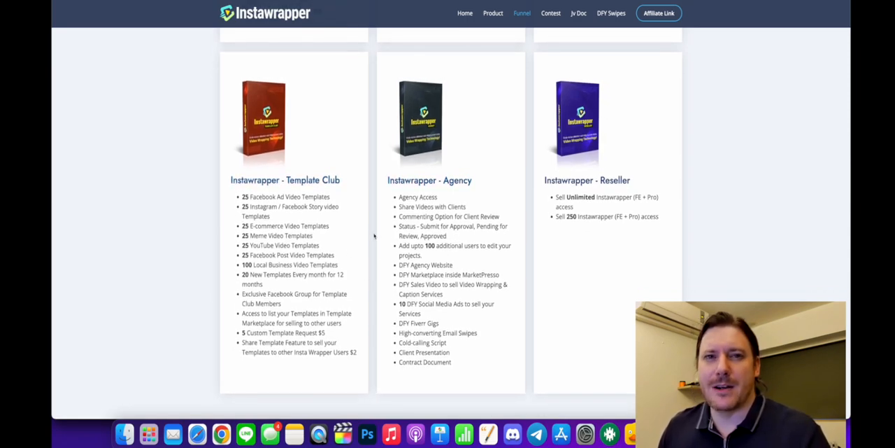
pyautogui.moveTo(704, 231)
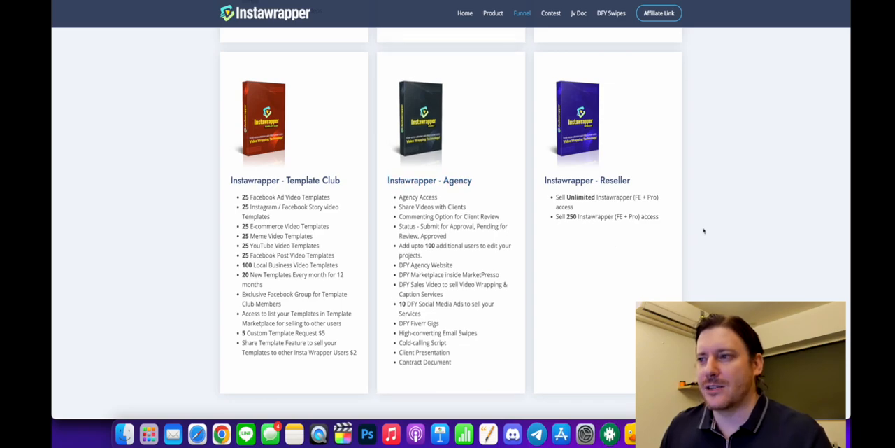